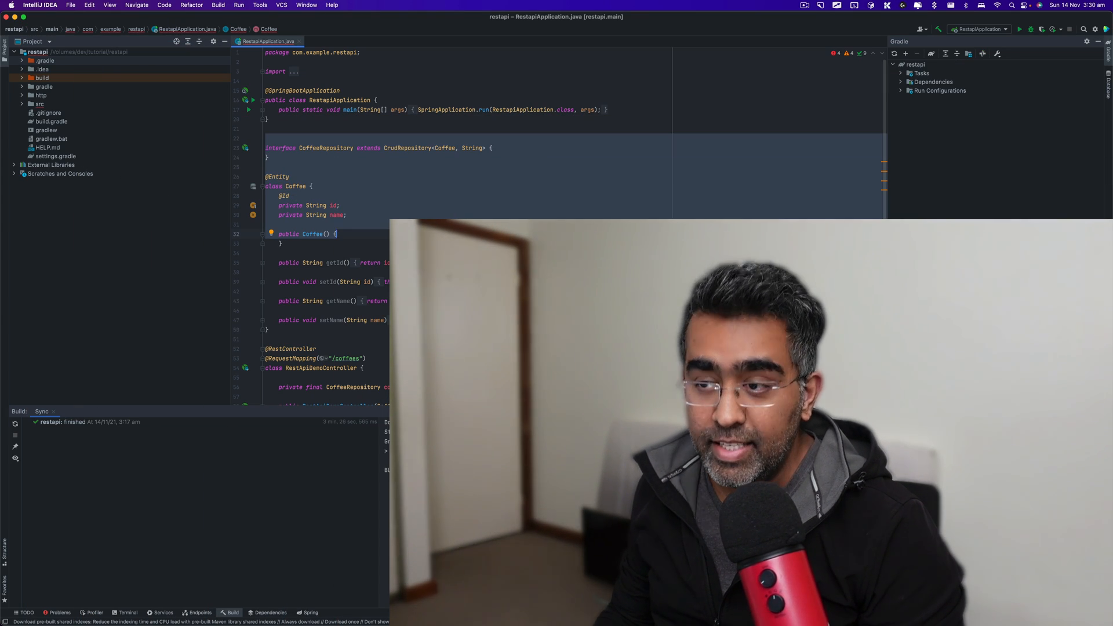
# Step: Open the restapi project's build.gradle listing the web, devtools and test dependencies
pyautogui.click(277, 41)
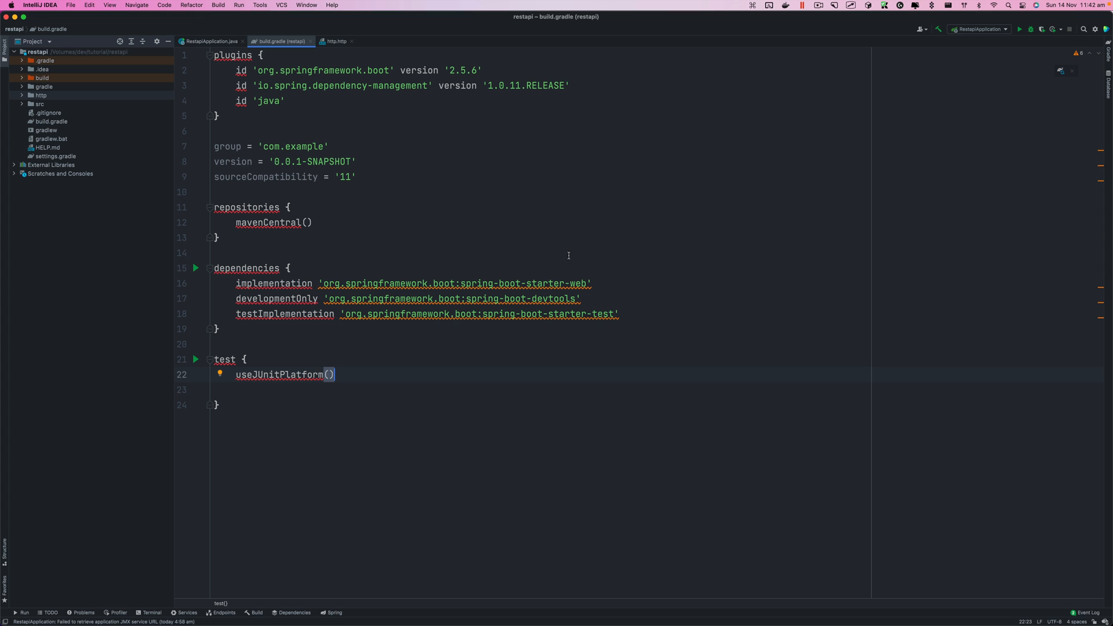
pyautogui.moveTo(569, 271)
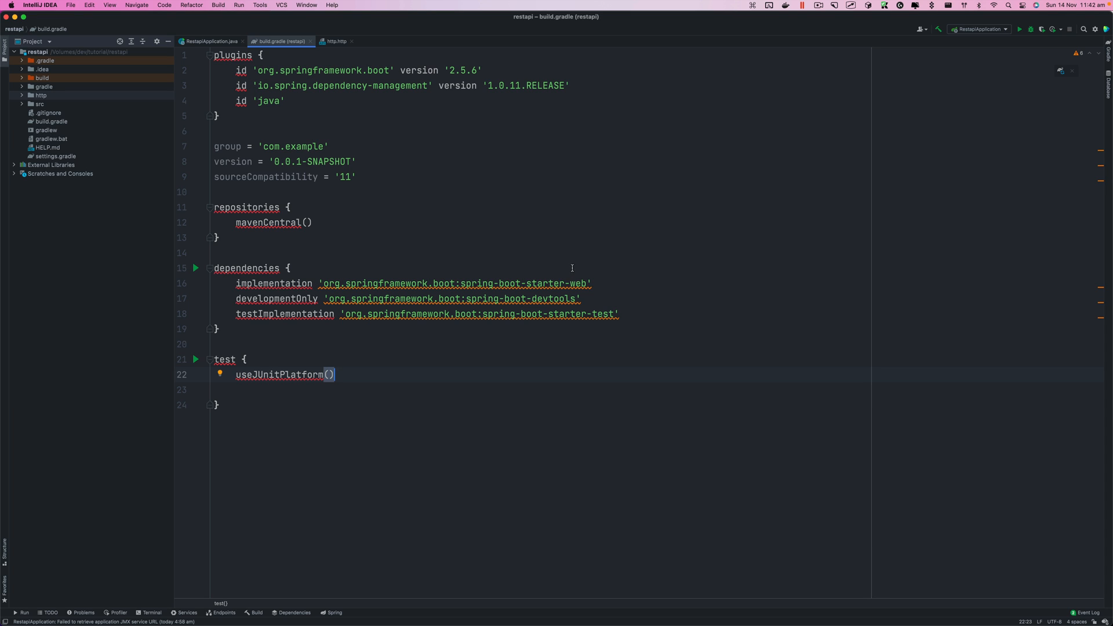
pyautogui.moveTo(535, 271)
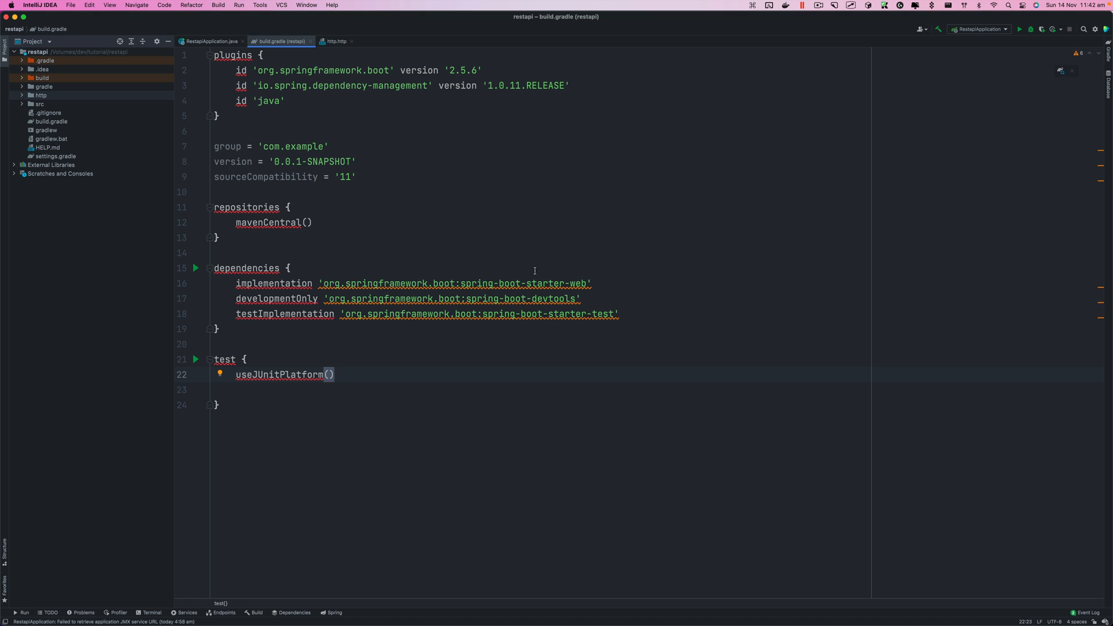
pyautogui.moveTo(633, 275)
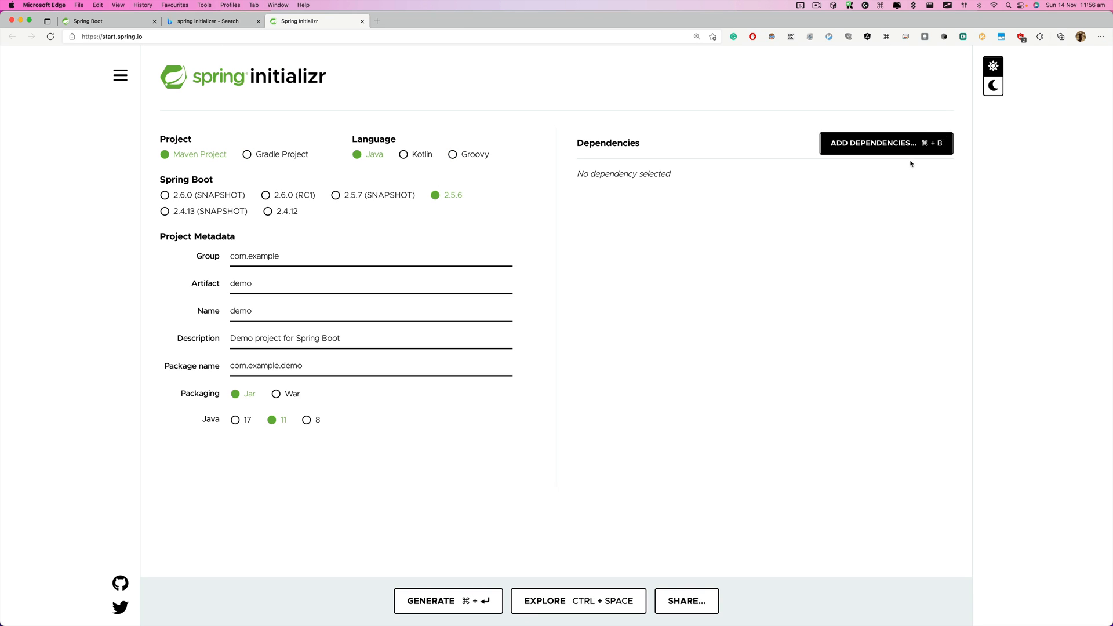
pyautogui.moveTo(957, 136)
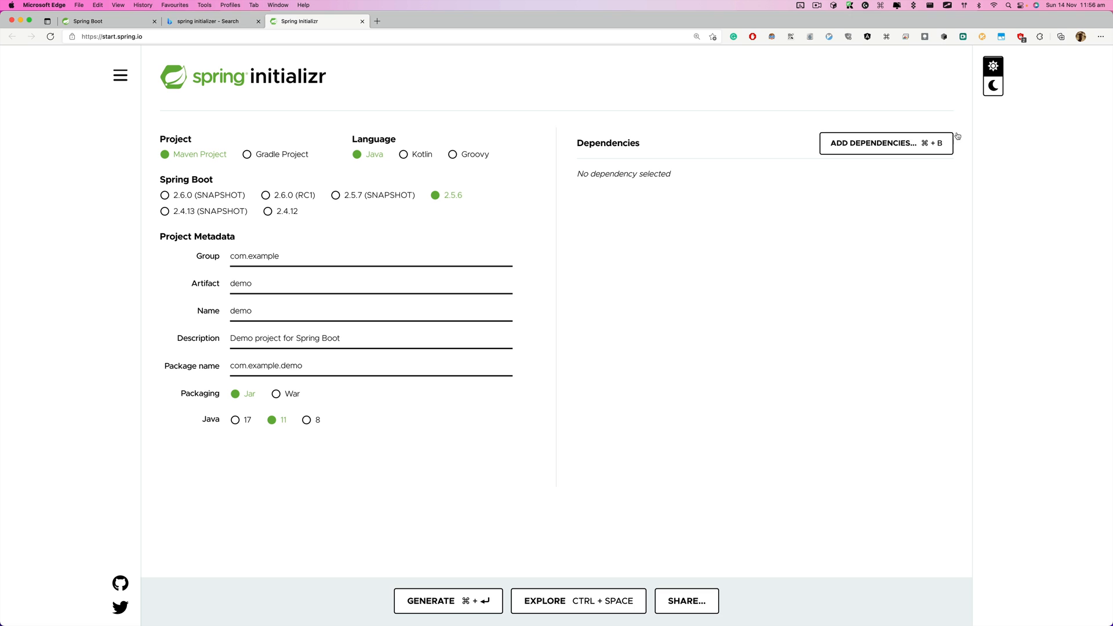
pyautogui.moveTo(837, 189)
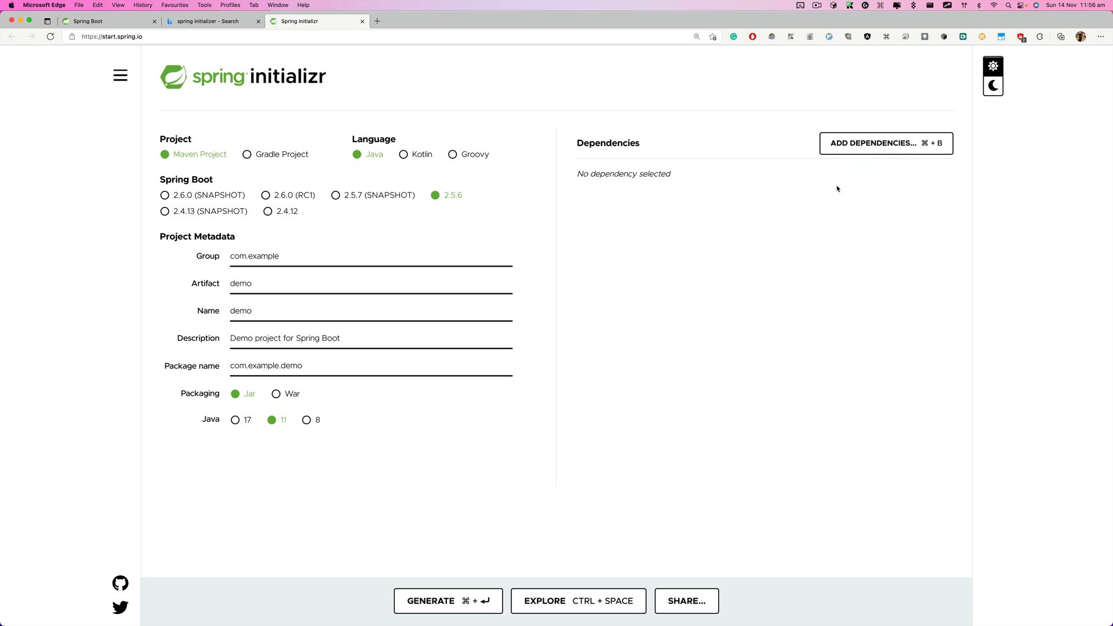
# Step: Browse the Spring Initializr dependency catalogue down to the SQL section with the PostgreSQL Driver
pyautogui.click(885, 142)
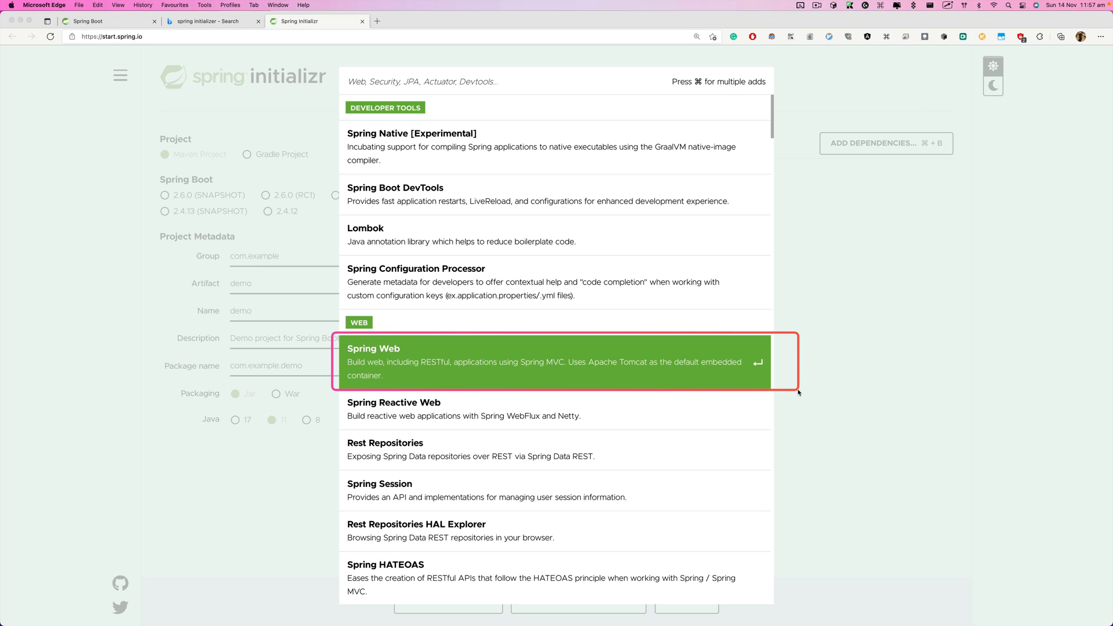
pyautogui.moveTo(802, 393)
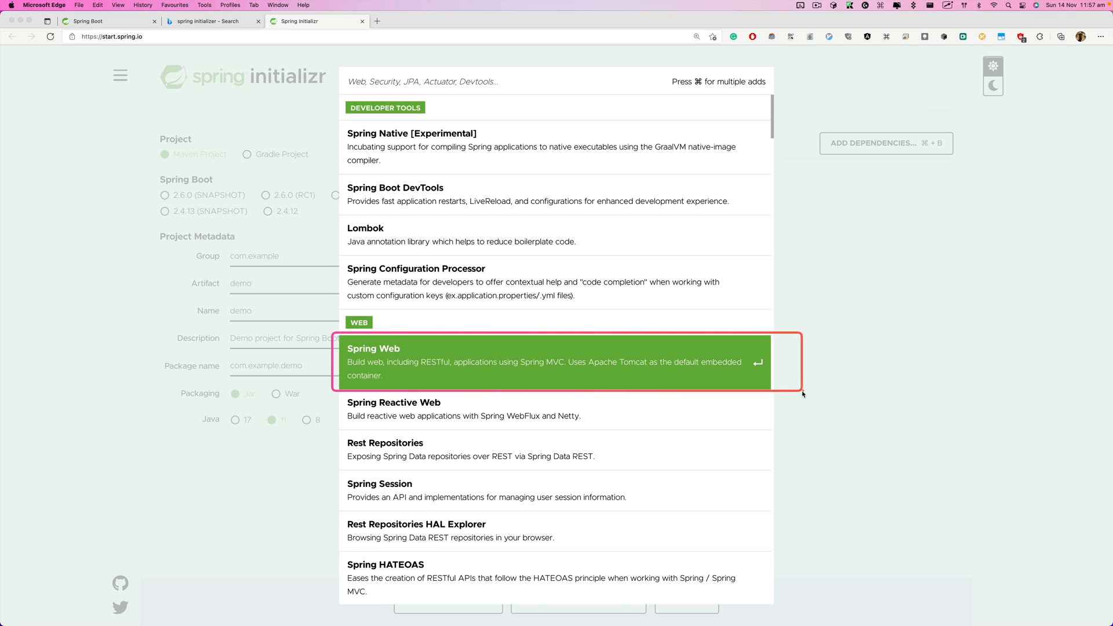
pyautogui.scroll(-3)
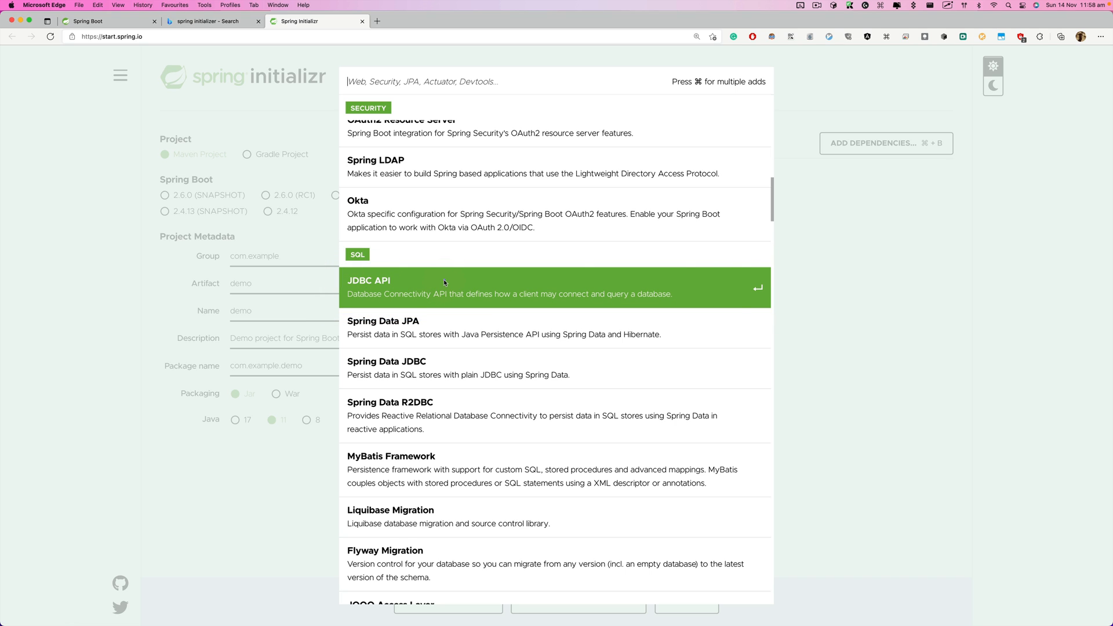
pyautogui.moveTo(382, 266)
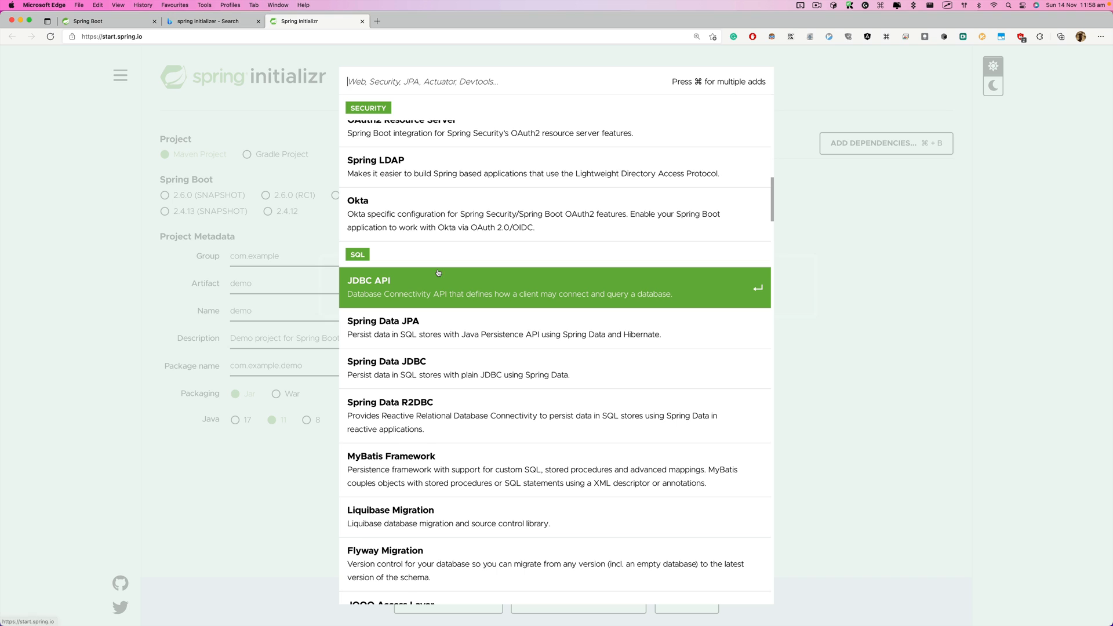
pyautogui.moveTo(329, 306)
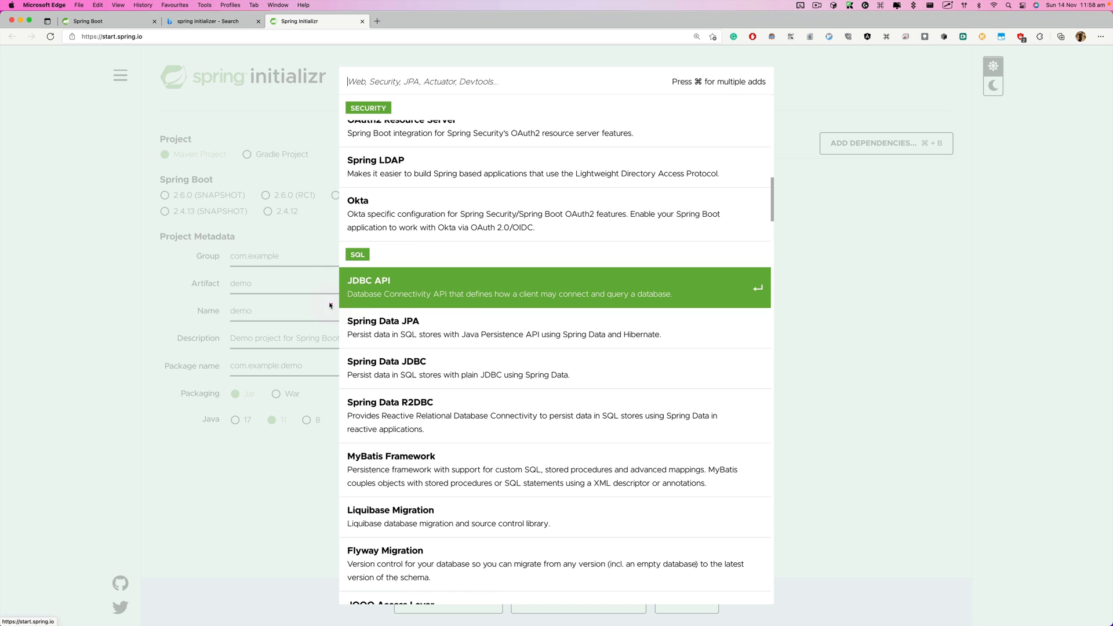
pyautogui.moveTo(556, 327)
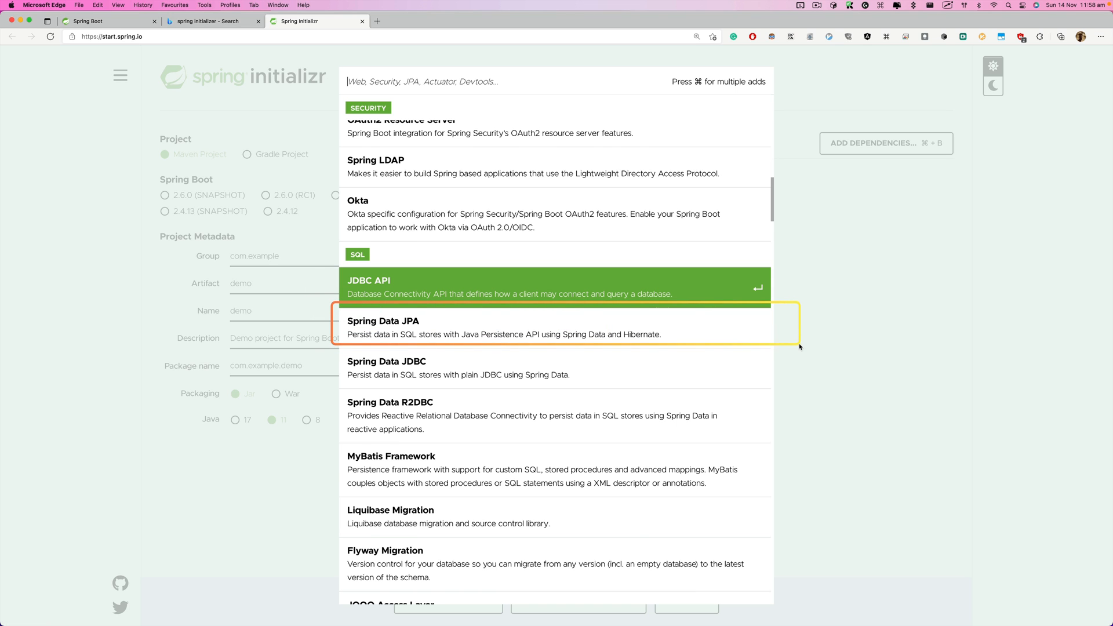
pyautogui.scroll(-3)
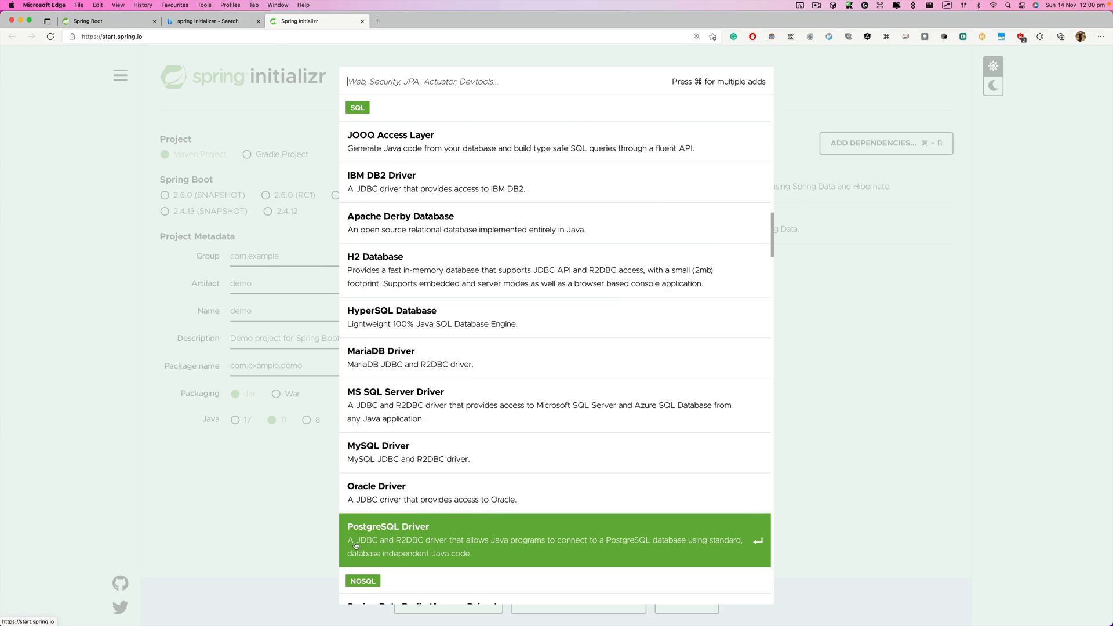
pyautogui.moveTo(456, 545)
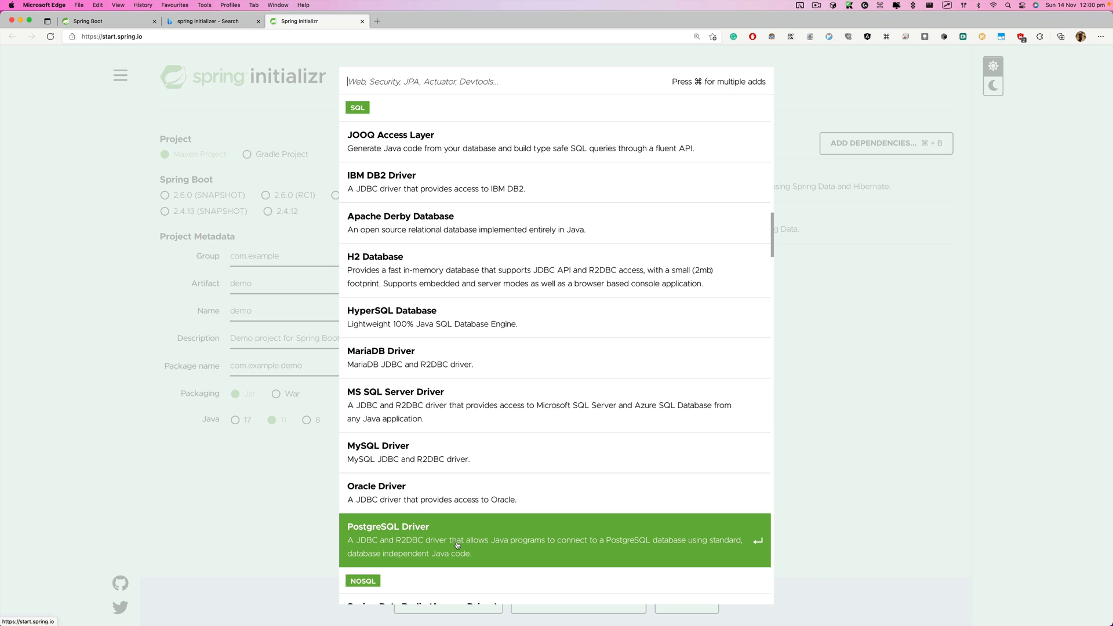
pyautogui.moveTo(619, 552)
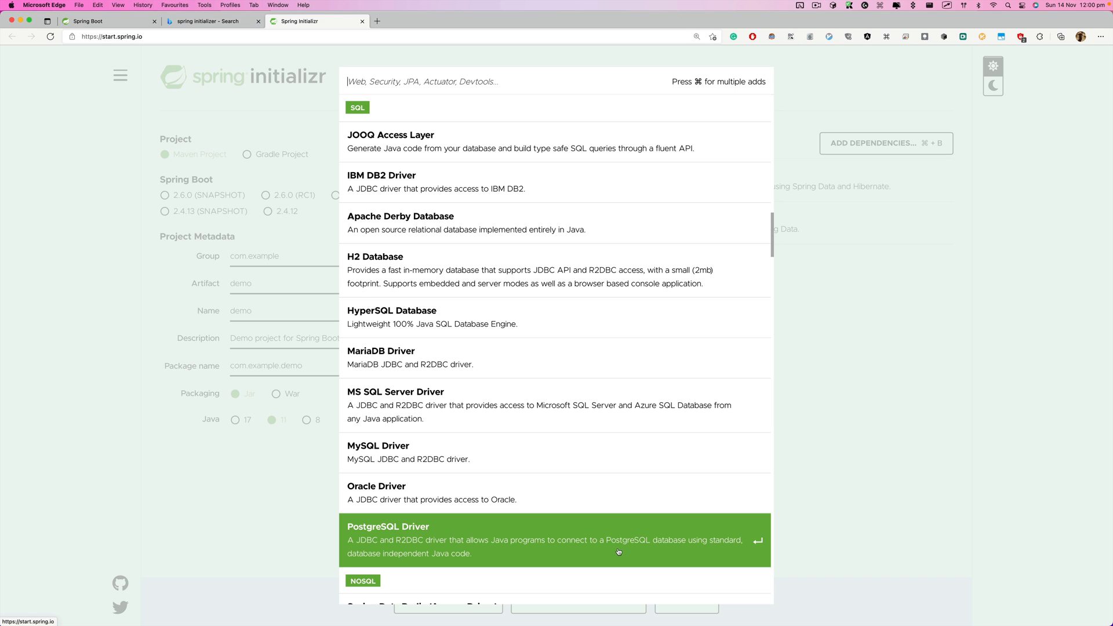
pyautogui.moveTo(697, 552)
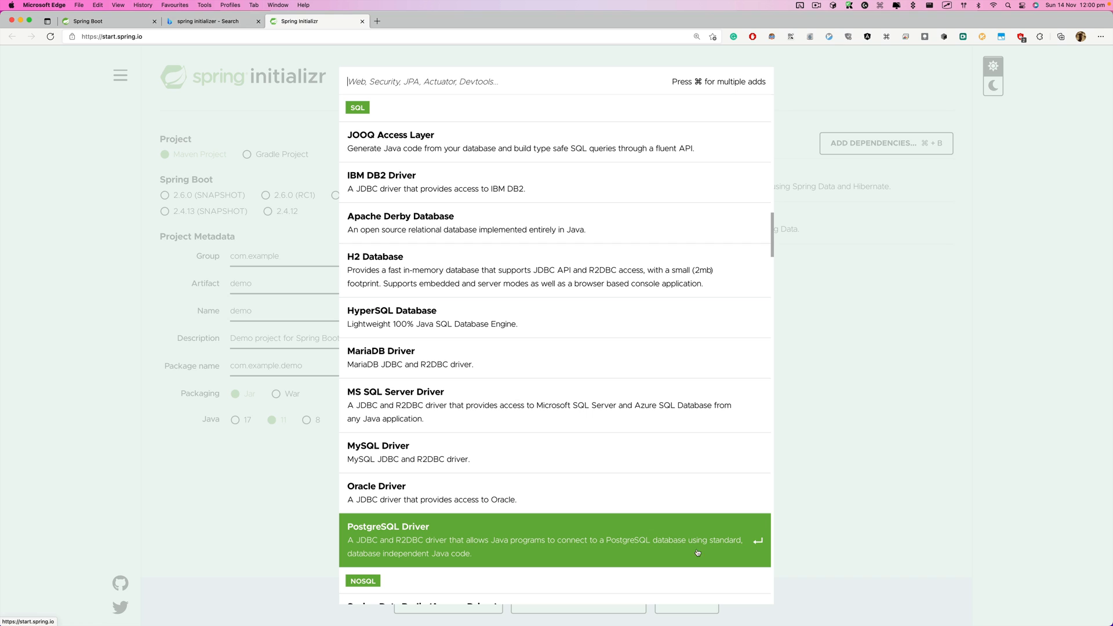
pyautogui.moveTo(423, 566)
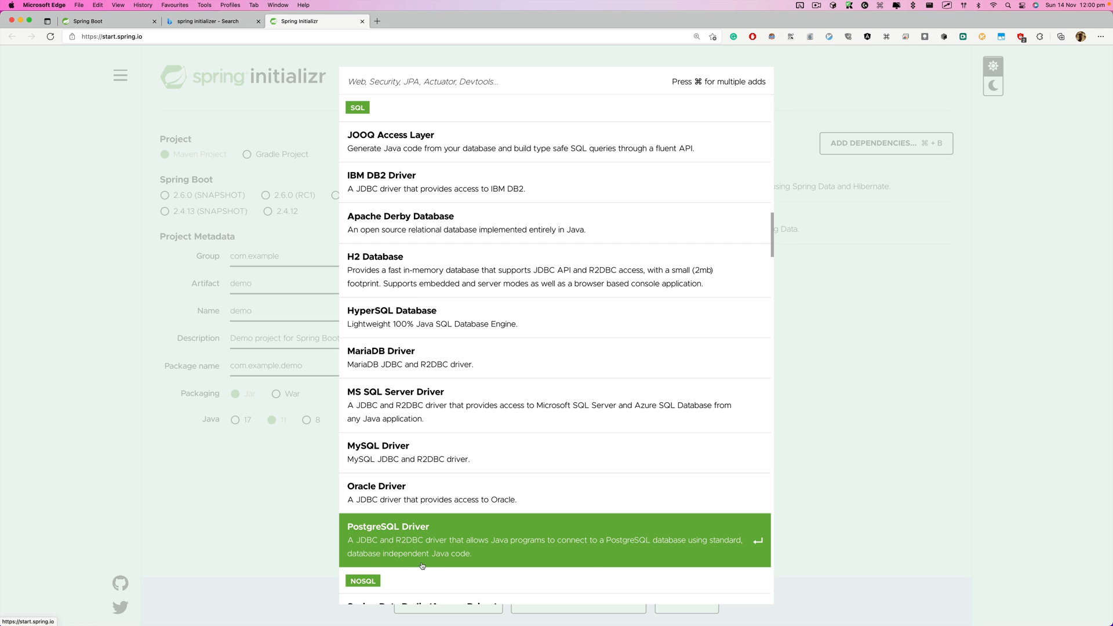
pyautogui.moveTo(465, 547)
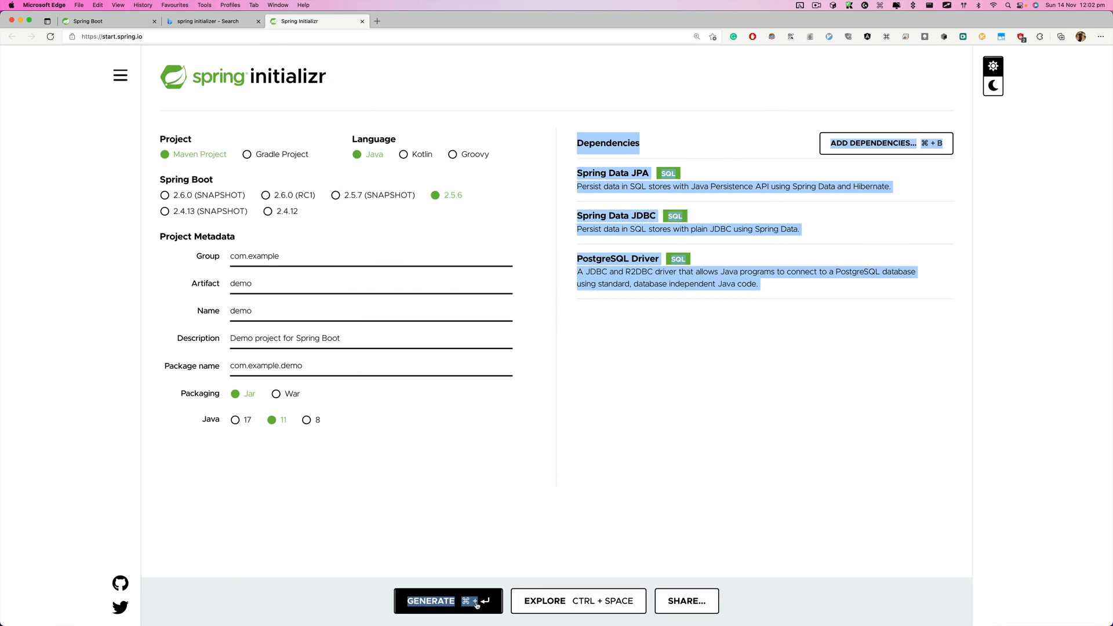
pyautogui.moveTo(389, 579)
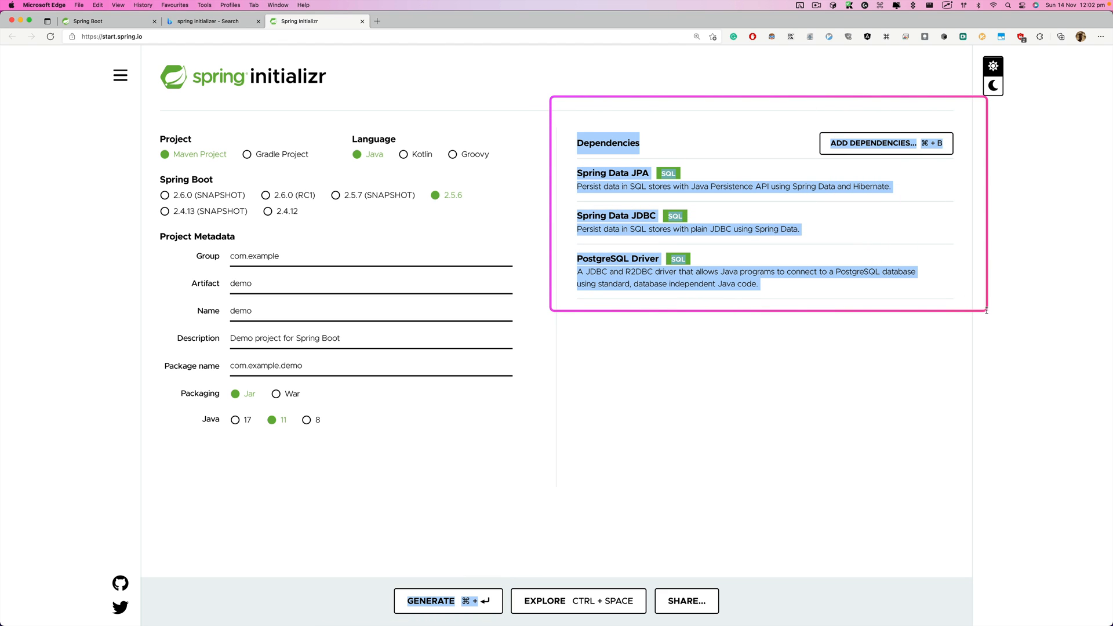
# Step: Preview the generated build.gradle and select the spring-boot-starter-data-jpa implementation line
pyautogui.click(247, 154)
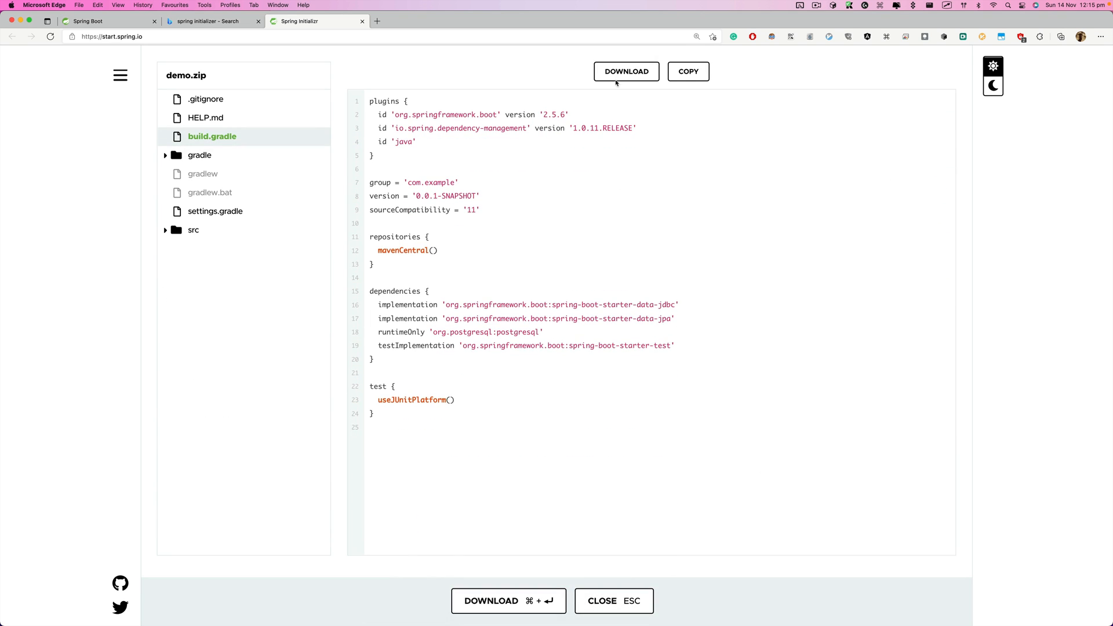
pyautogui.moveTo(256, 155)
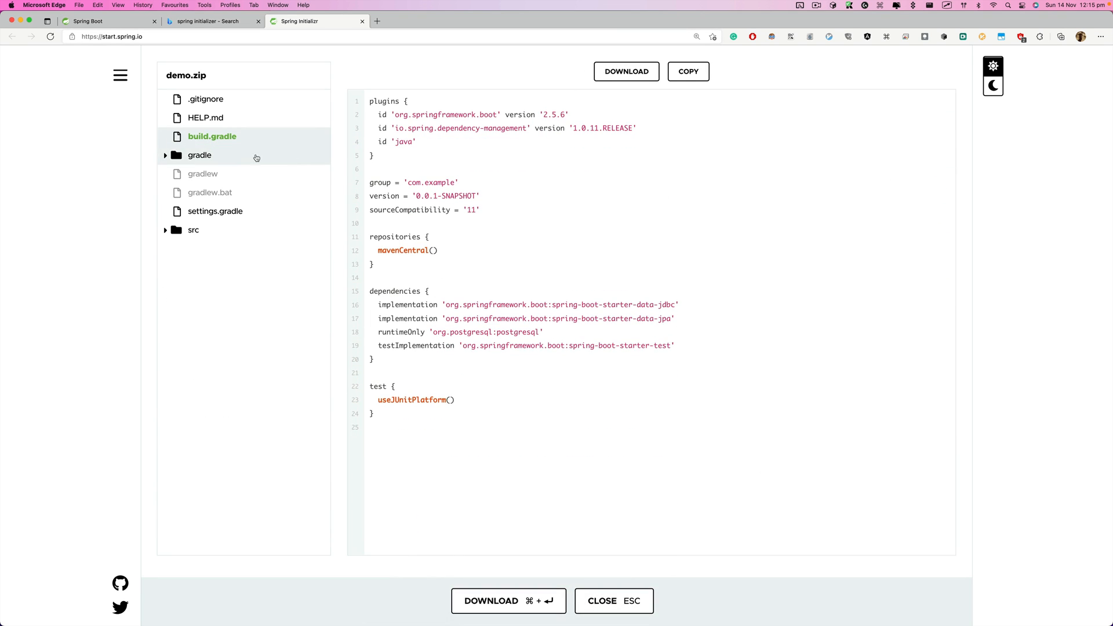
pyautogui.moveTo(537, 366)
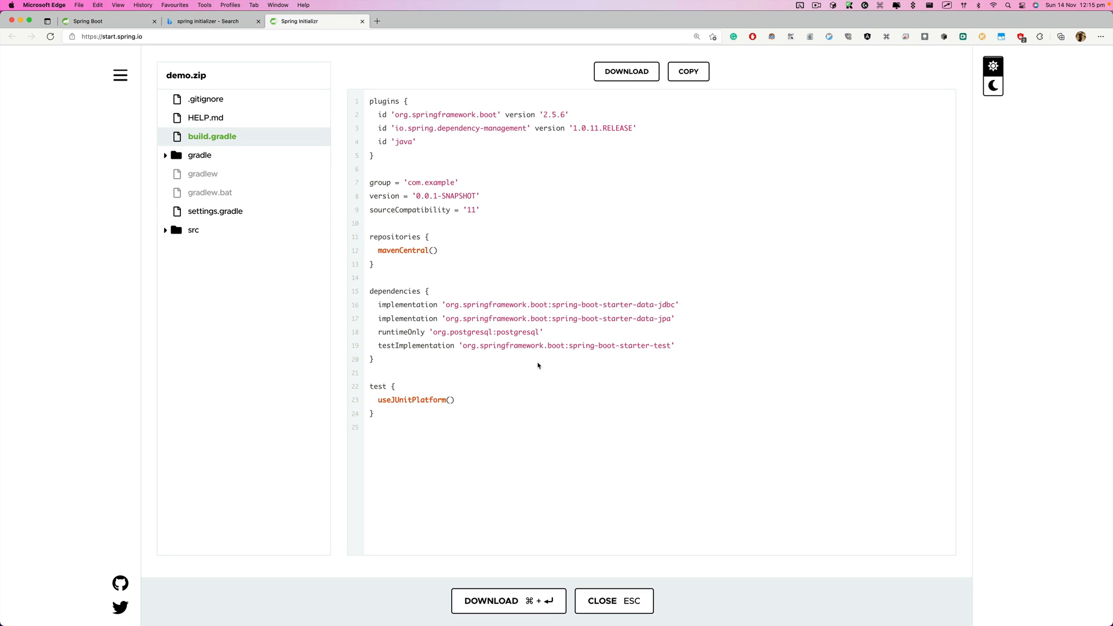
pyautogui.moveTo(560, 318)
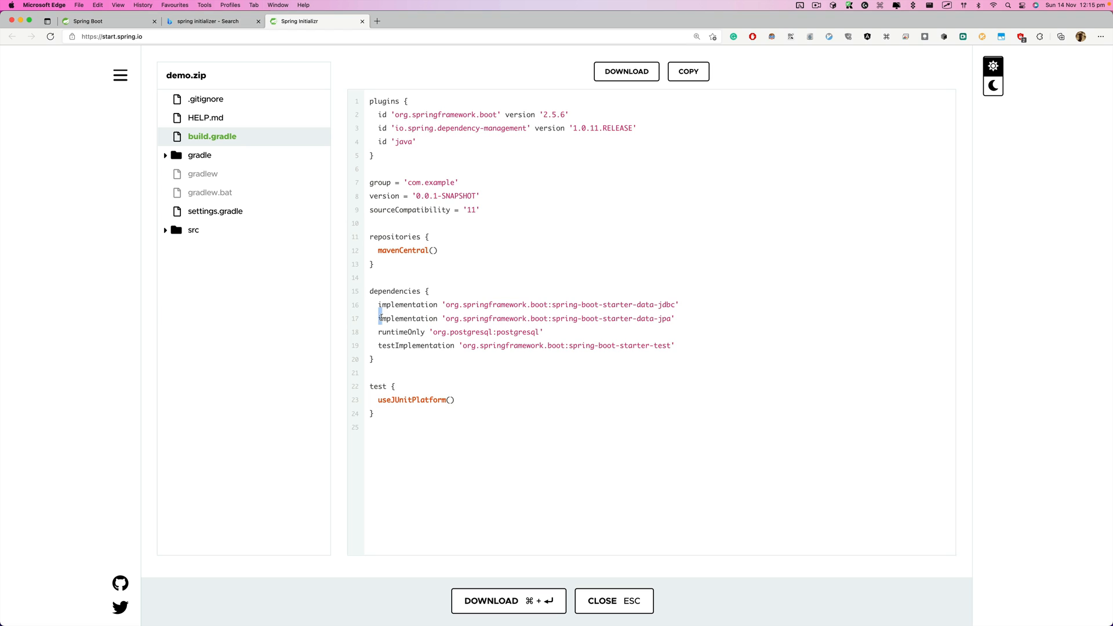
pyautogui.doubleClick(394, 291)
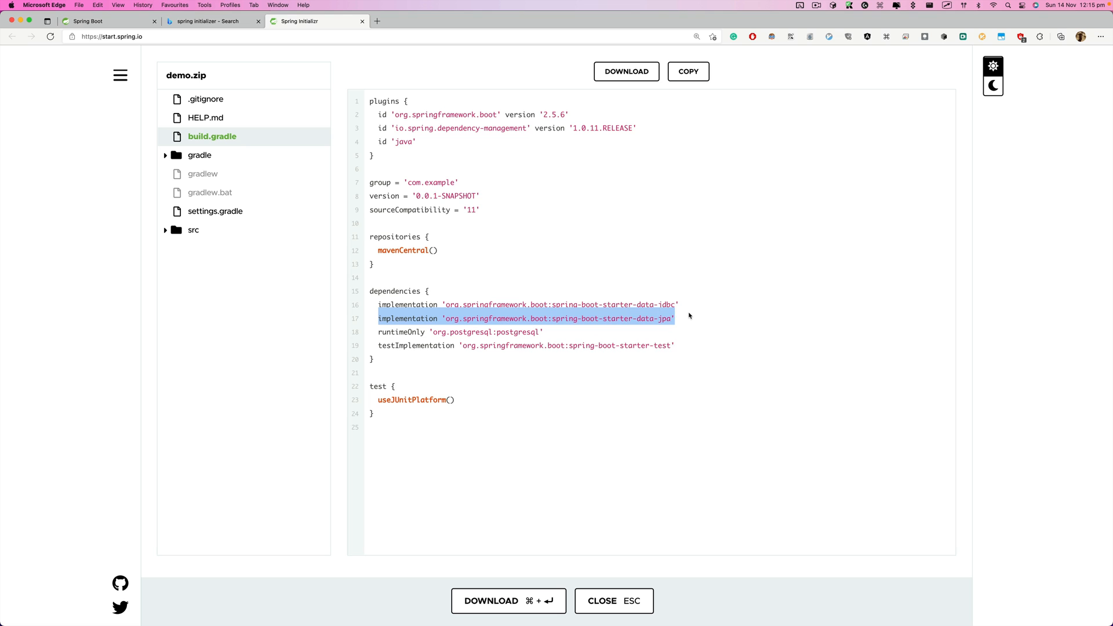
pyautogui.moveTo(696, 318)
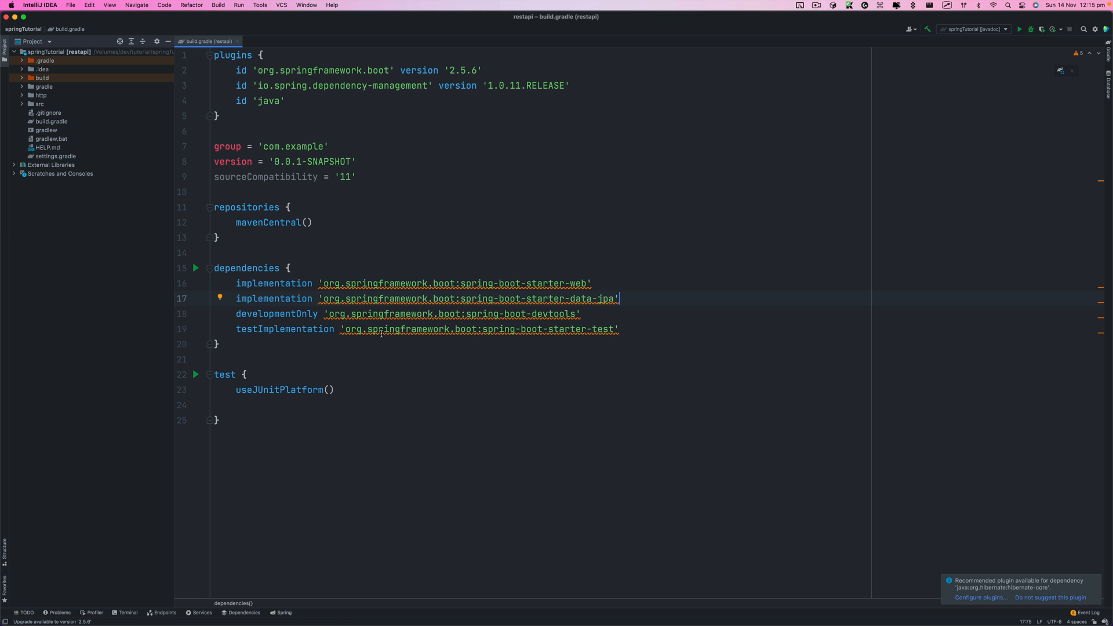
# Step: Add the data-jpa line and runtimeOnly 'org.postgresql:postgresql' to the dependencies block
pyautogui.write("runtimeOnly 'org.postgresql:postgresql'")
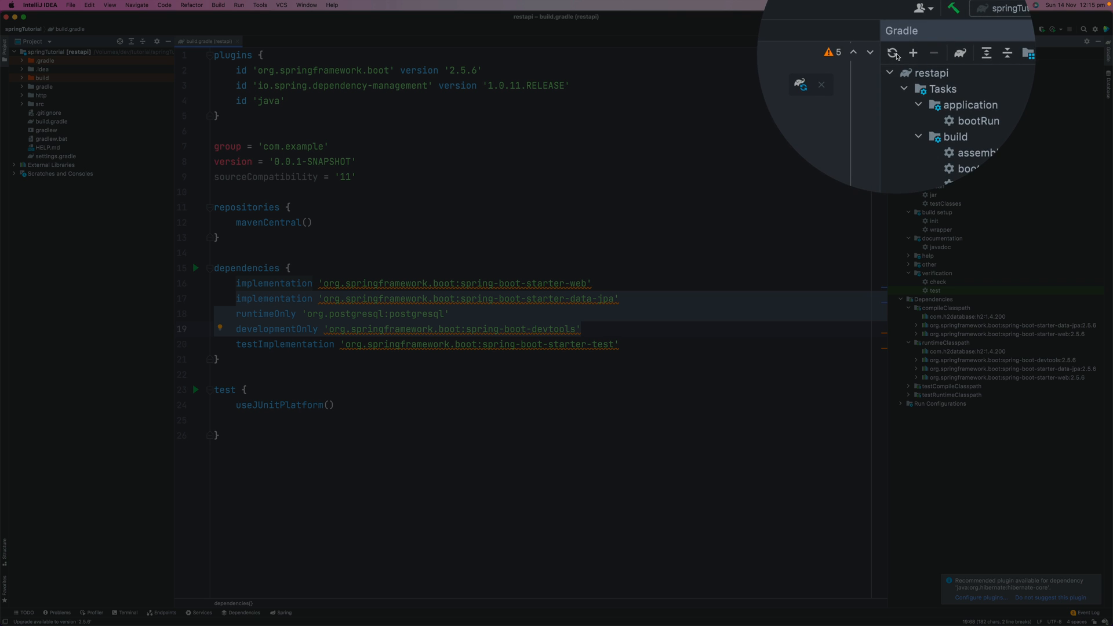
# Step: Reload all Gradle projects to fetch the PostgreSQL driver, then bring up a terminal prompt
pyautogui.click(894, 53)
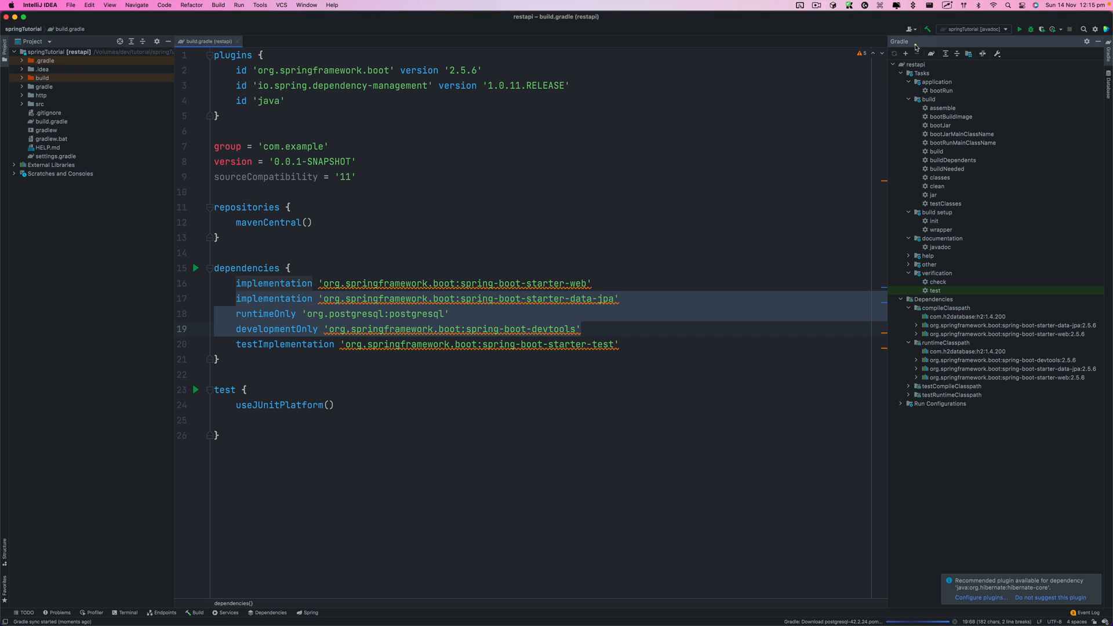
pyautogui.moveTo(992, 490)
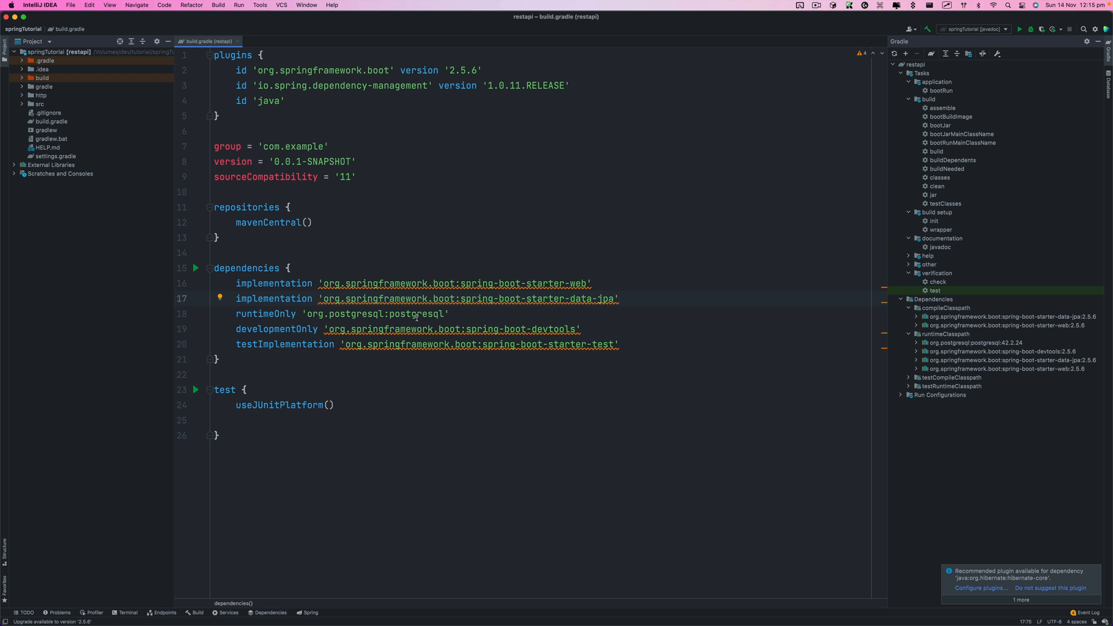
pyautogui.click(40, 104)
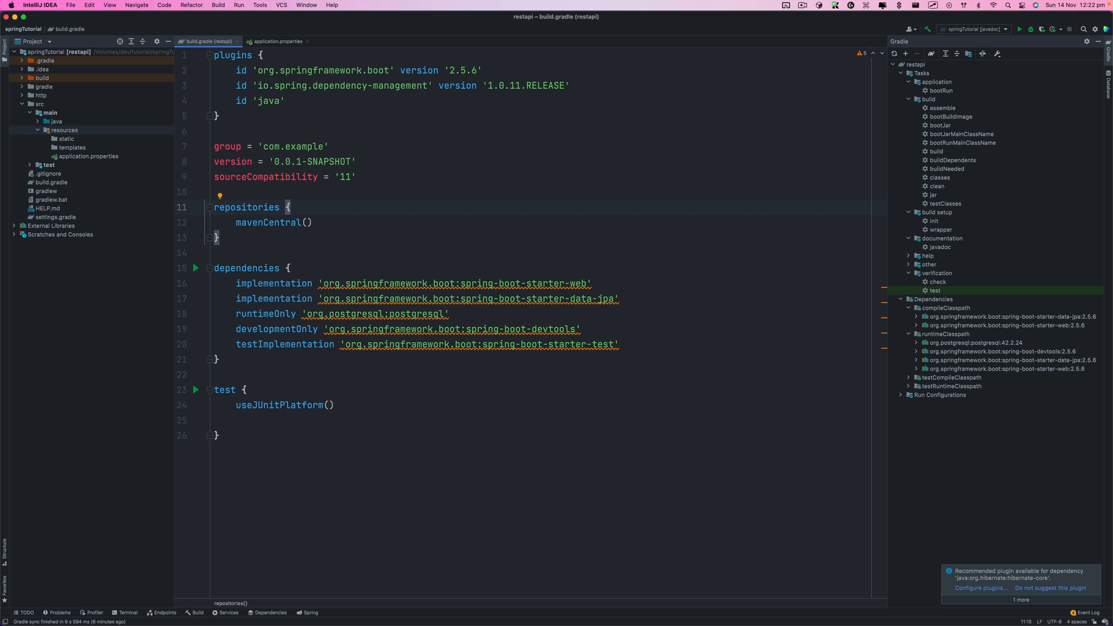
pyautogui.write('d')
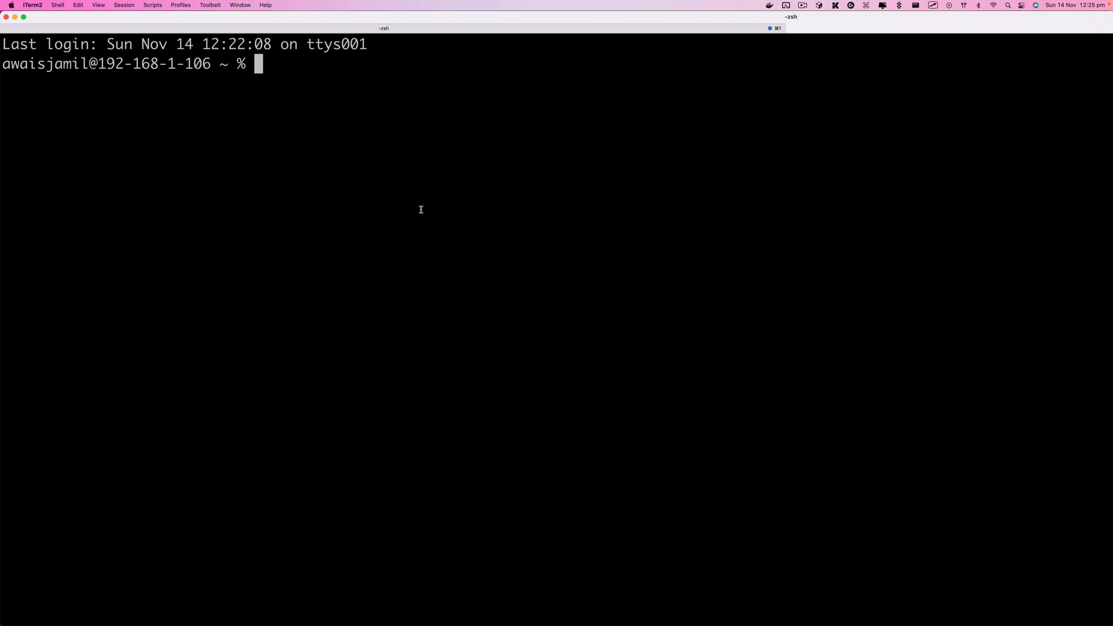
pyautogui.write('docker run --name postgreSQL -p 5432:5432 -e POSTGRES_PASSWORD=password -e POSTGRES_USER=postgres')
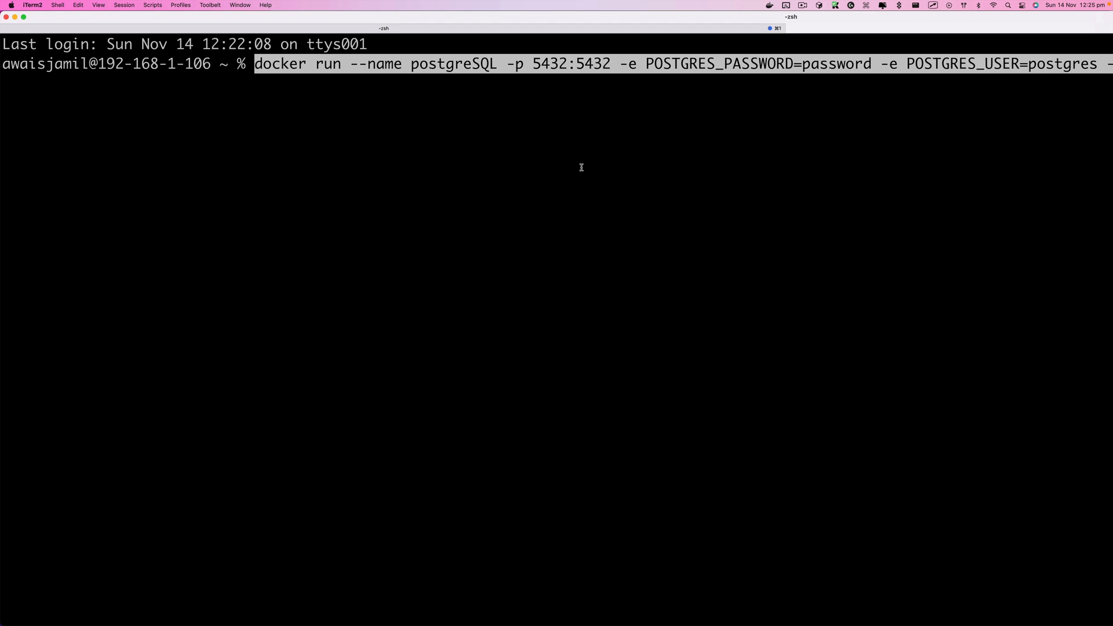
pyautogui.write('-d postgres-')
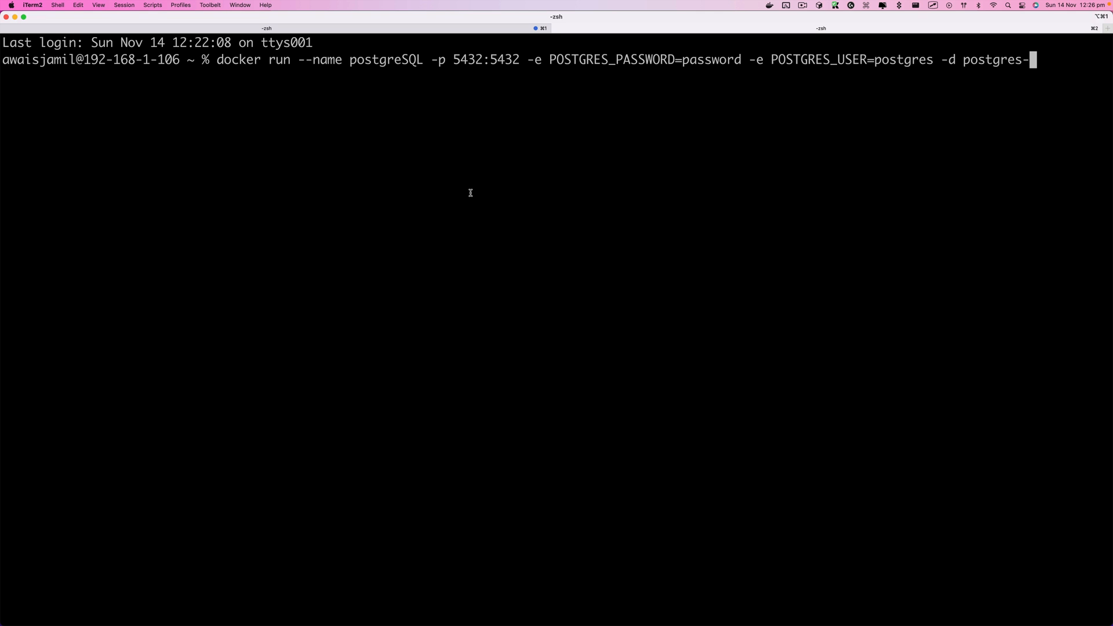
pyautogui.press('Backspace')
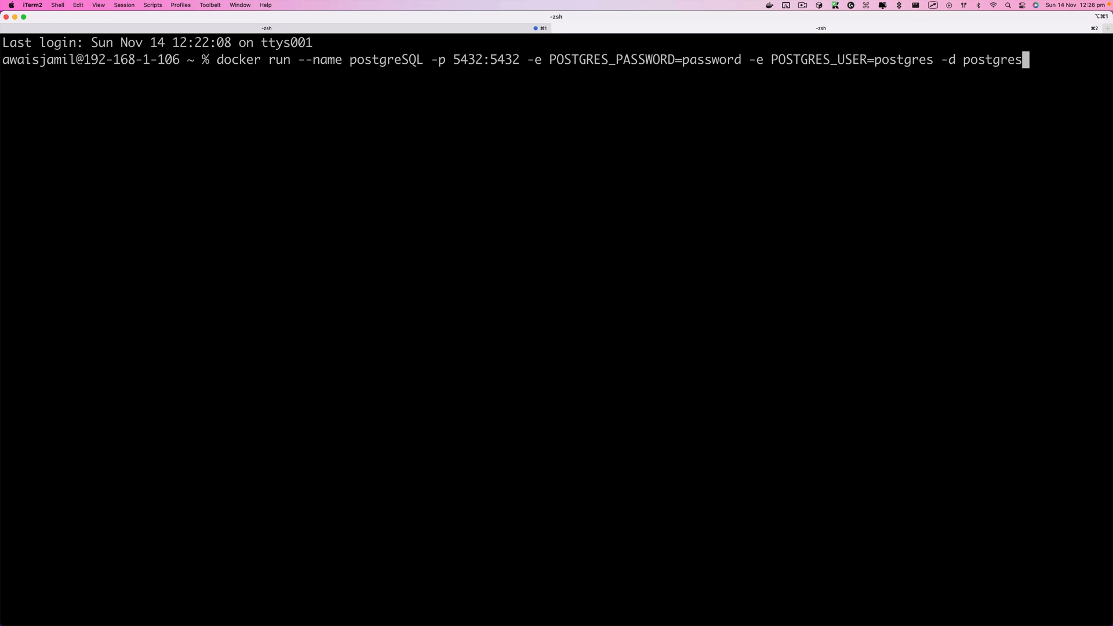
pyautogui.moveTo(448, 88)
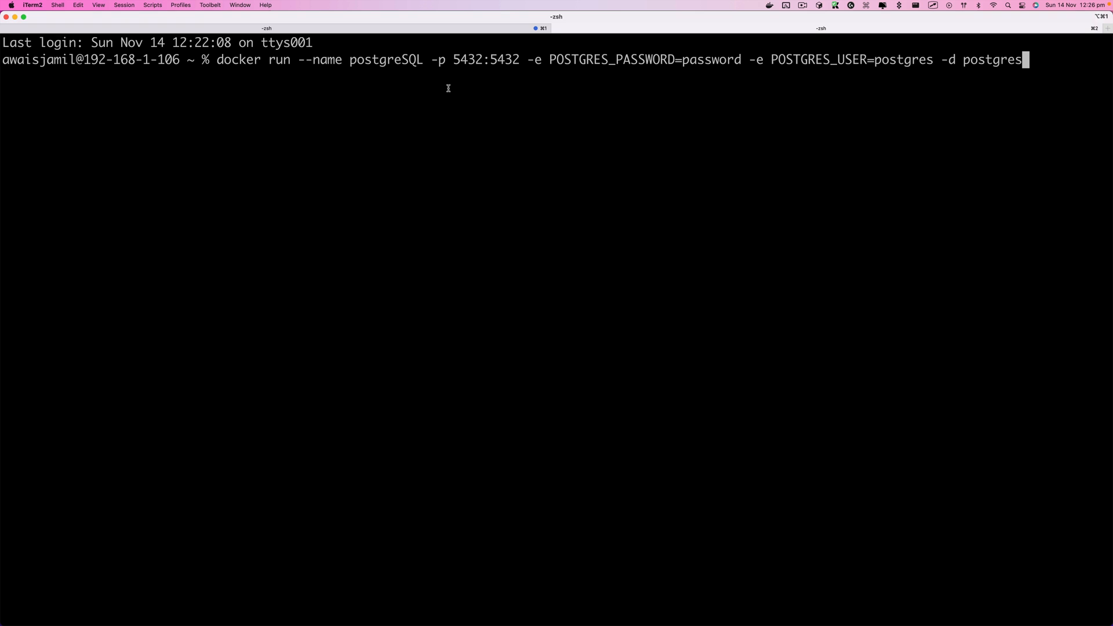
pyautogui.moveTo(1099, 145)
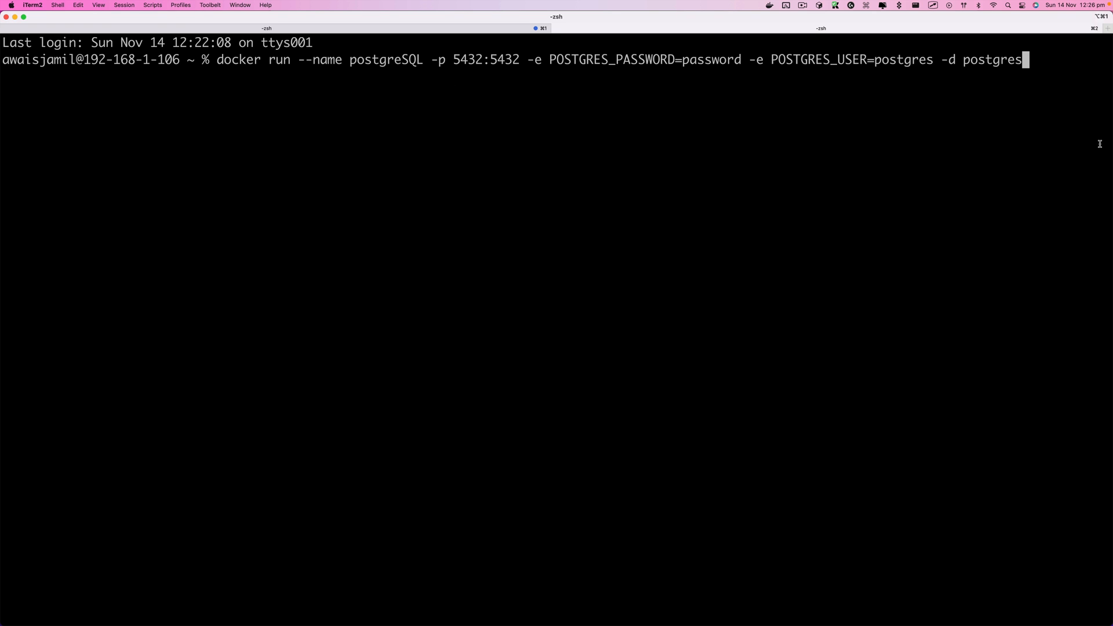
pyautogui.press('Return')
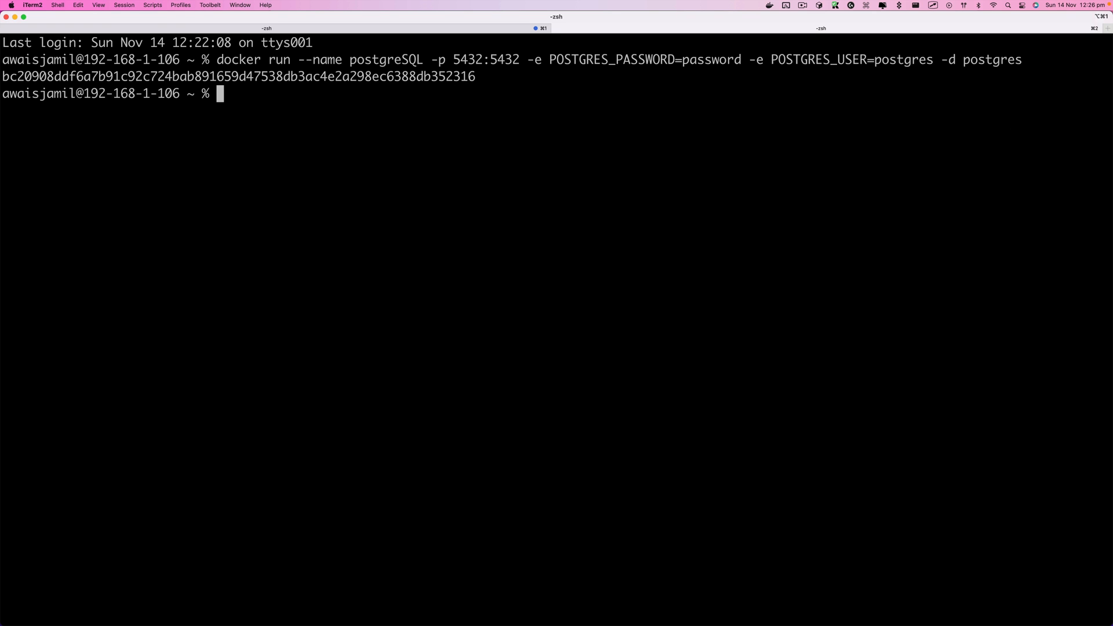
pyautogui.write('dock')
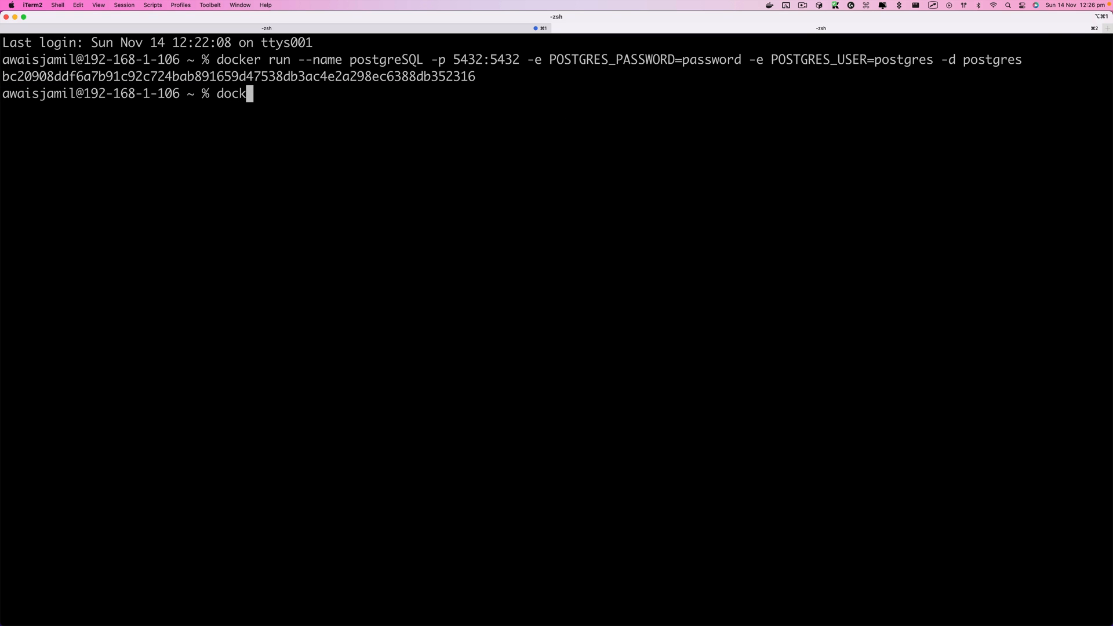
pyautogui.press('Return')
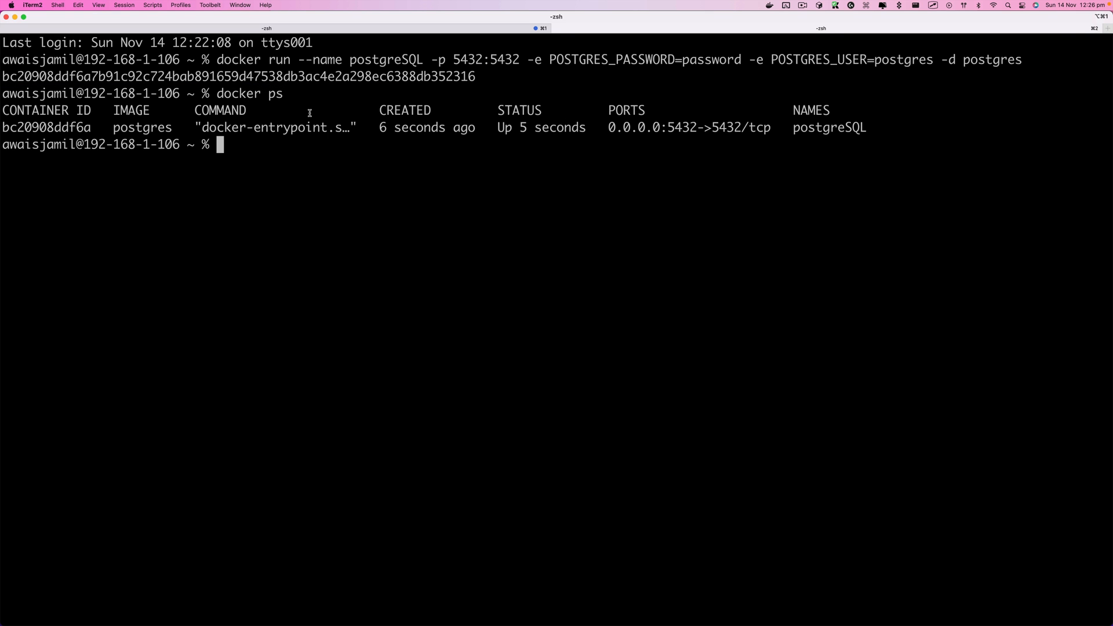
pyautogui.moveTo(591, 168)
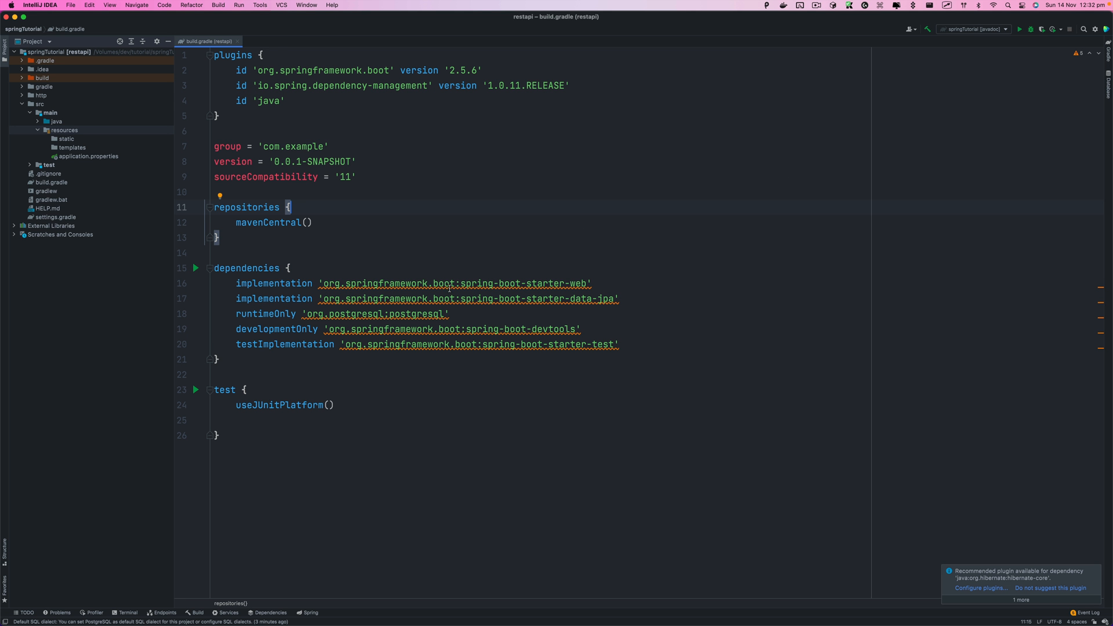
# Step: Create a PostgreSQL data source with user postgres, test the connection and save it
pyautogui.click(285, 100)
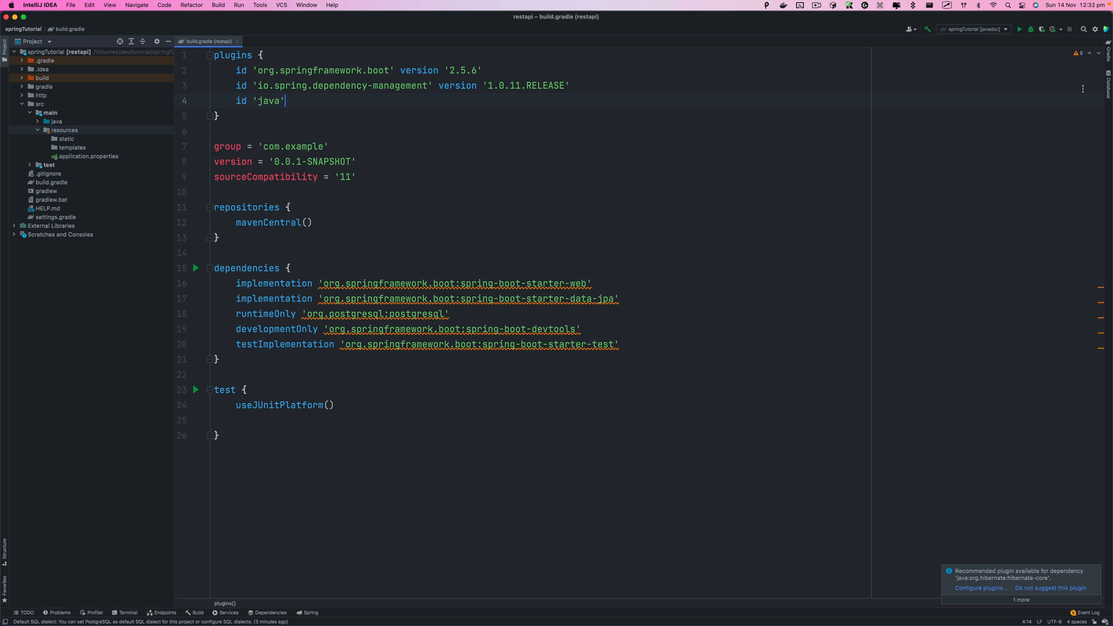
pyautogui.click(1106, 71)
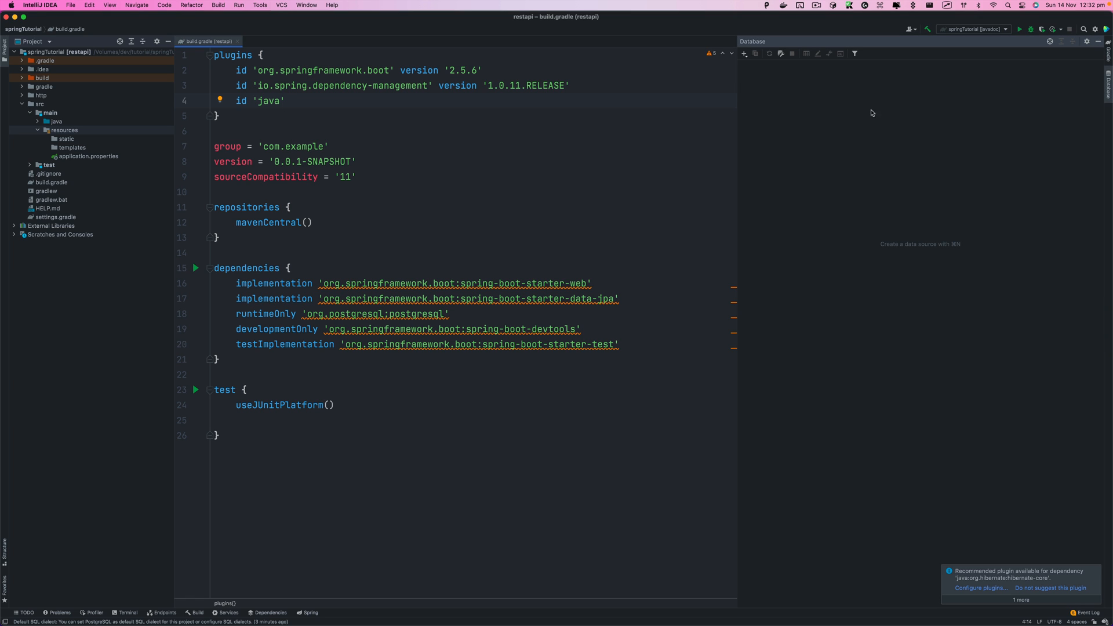
pyautogui.click(743, 54)
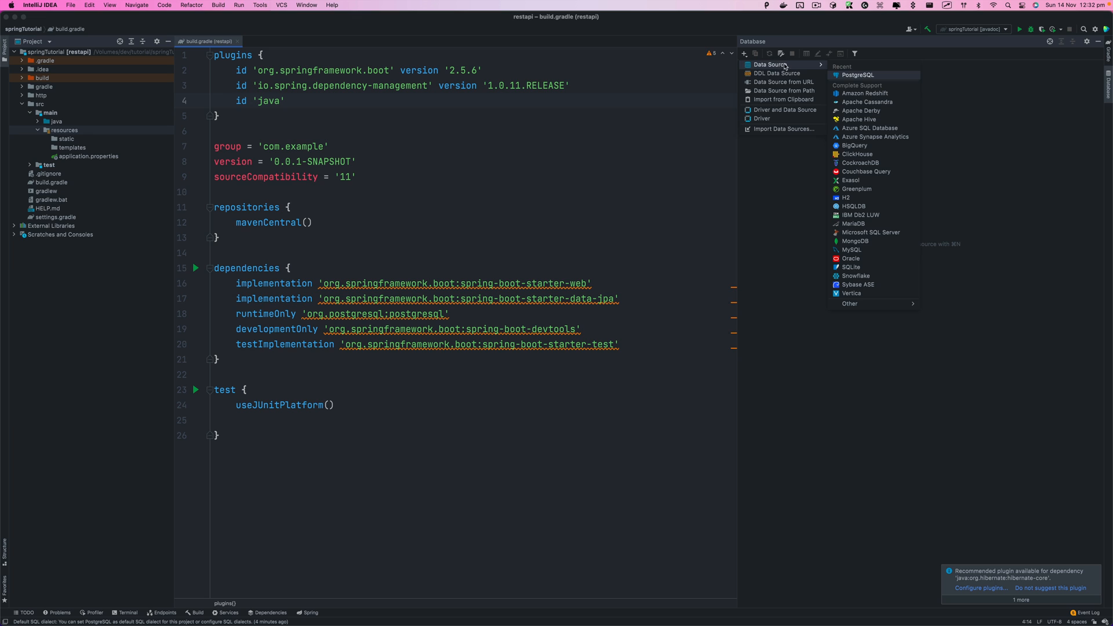
pyautogui.click(858, 75)
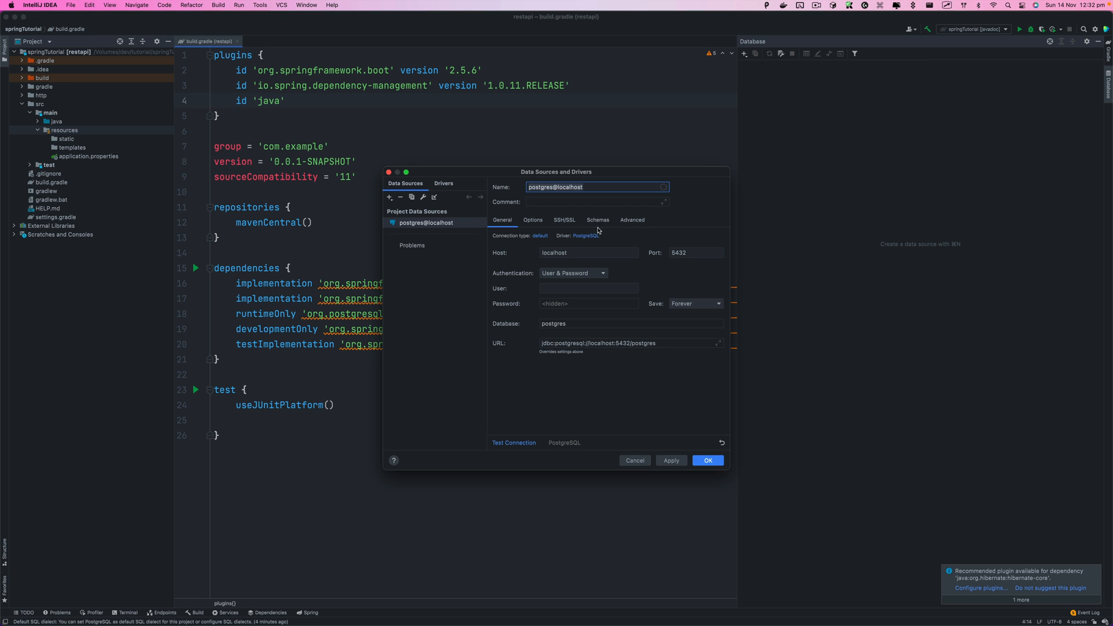
pyautogui.click(588, 288)
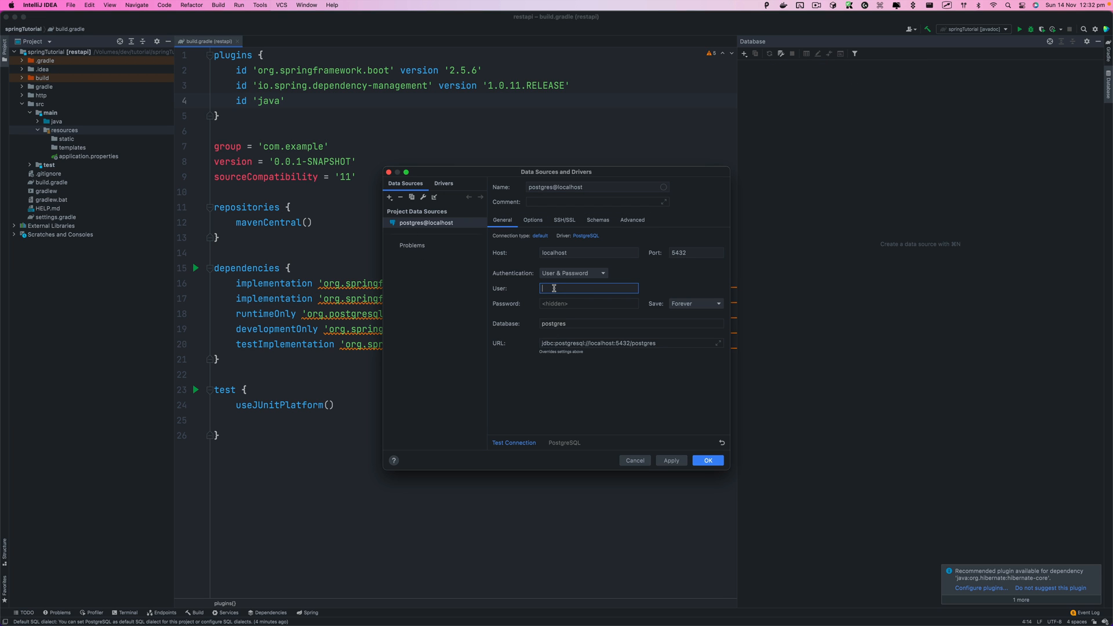
pyautogui.write('postgres')
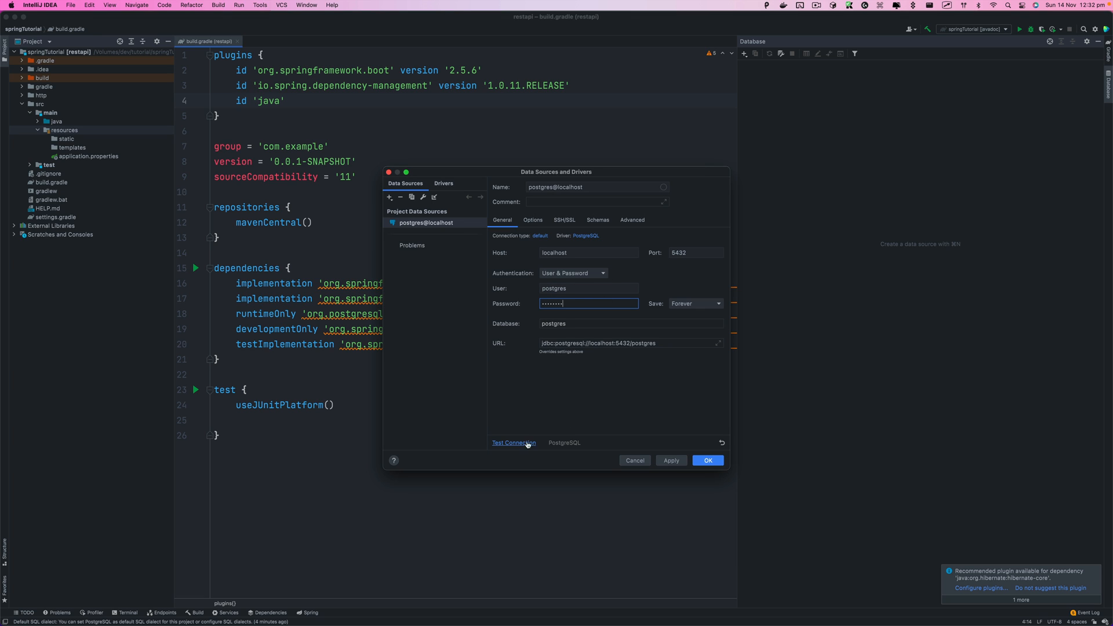
pyautogui.click(512, 443)
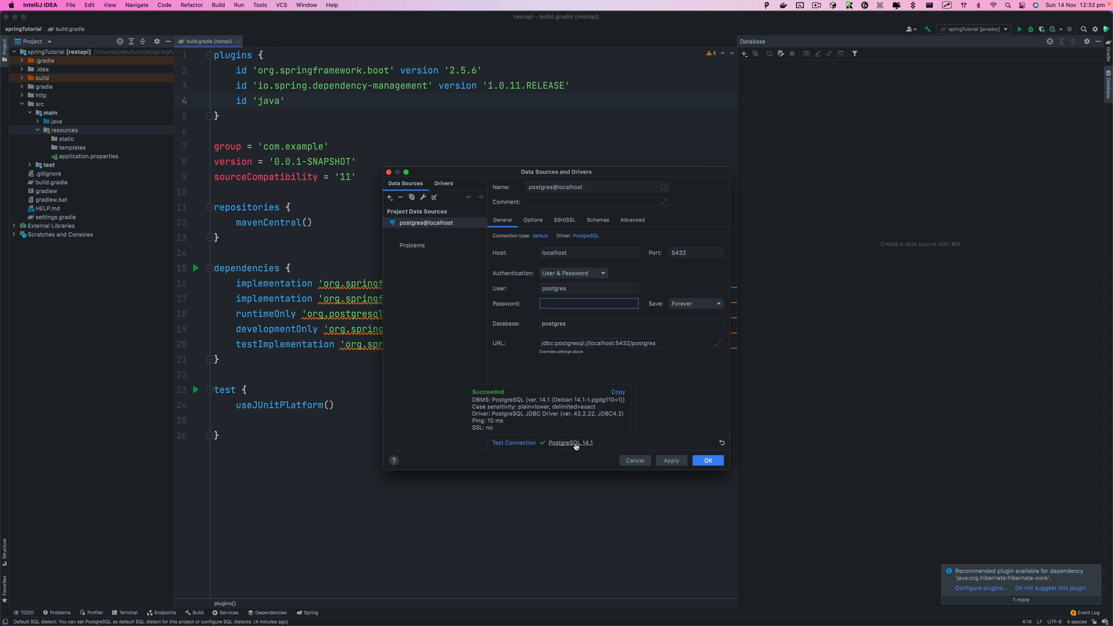
pyautogui.click(706, 459)
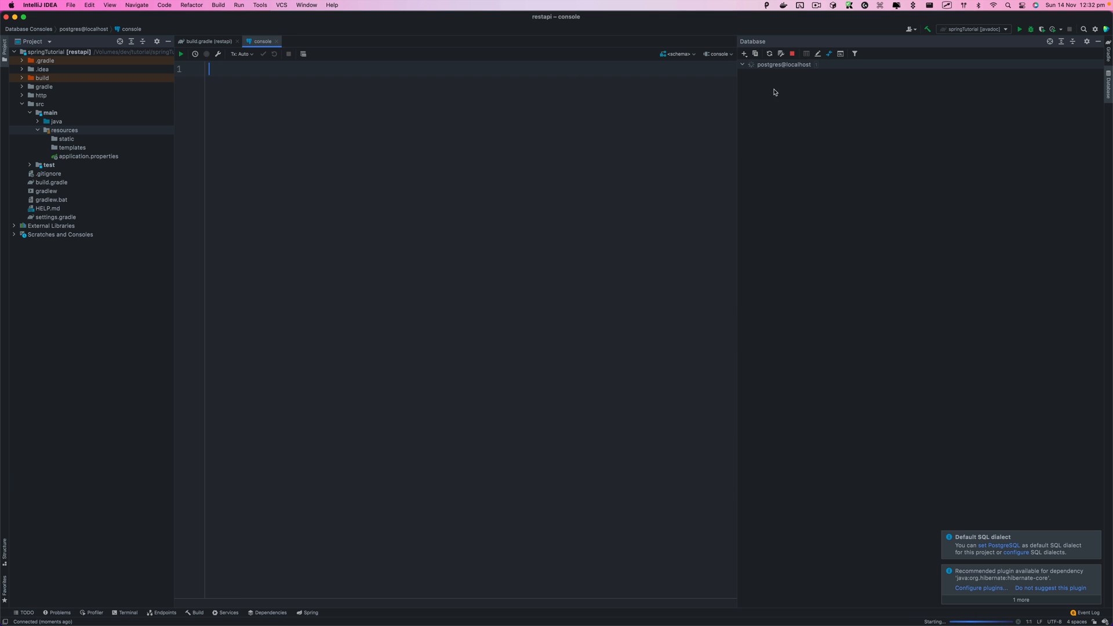
# Step: Expand postgres@localhost to show its postgres database and Server Objects, then return to build.gradle
pyautogui.click(752, 64)
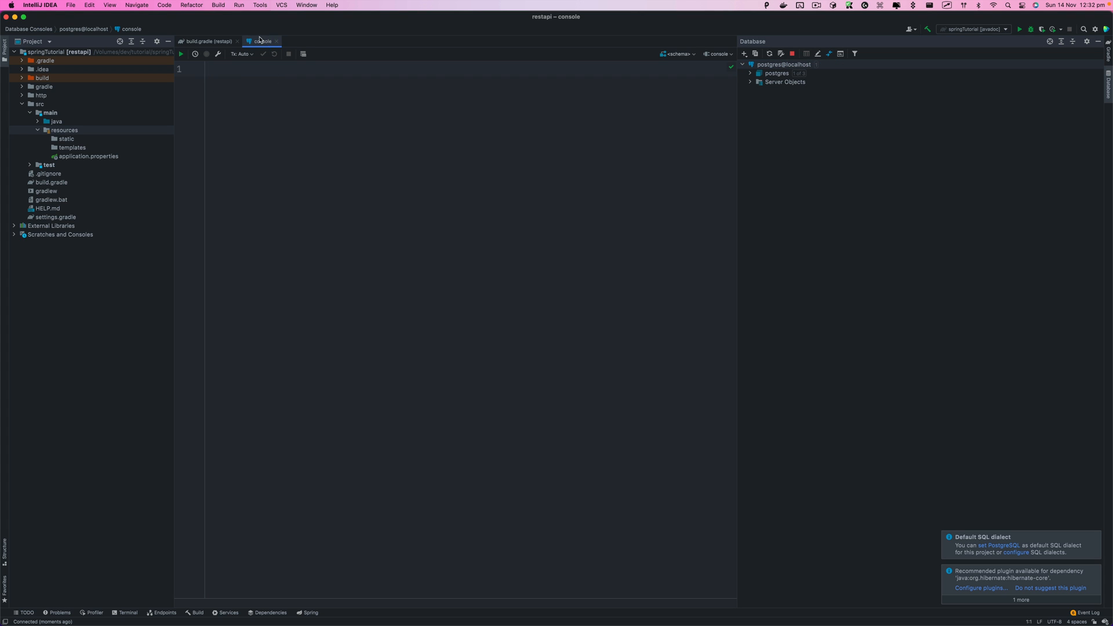
pyautogui.click(206, 41)
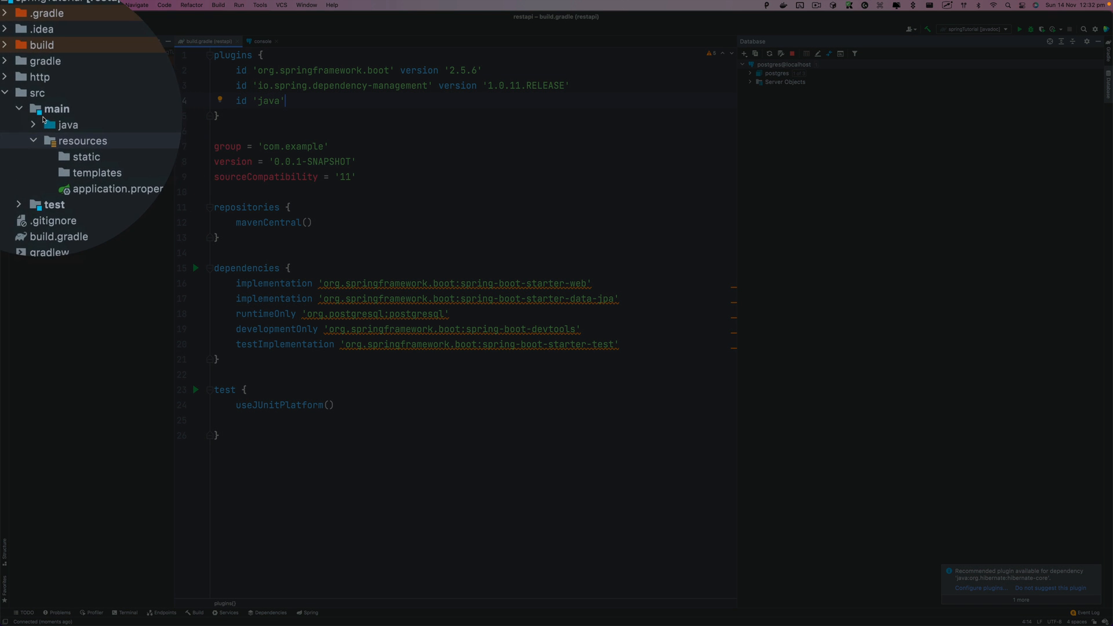
# Step: Change the database name at the end of the datasource URL to postgres
pyautogui.scroll(-3)
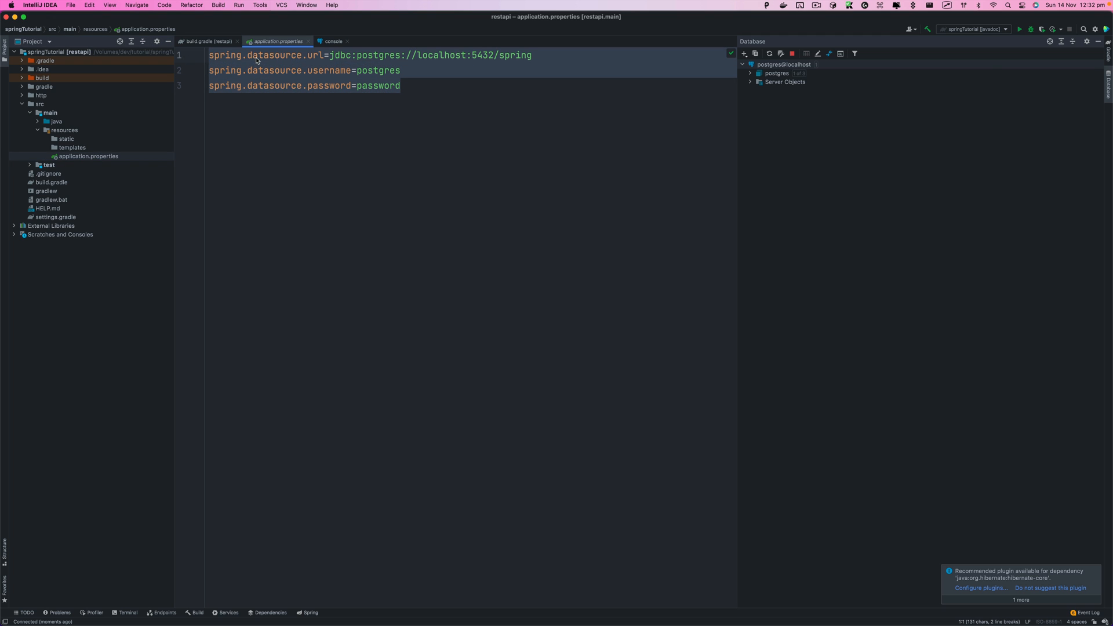
pyautogui.click(531, 55)
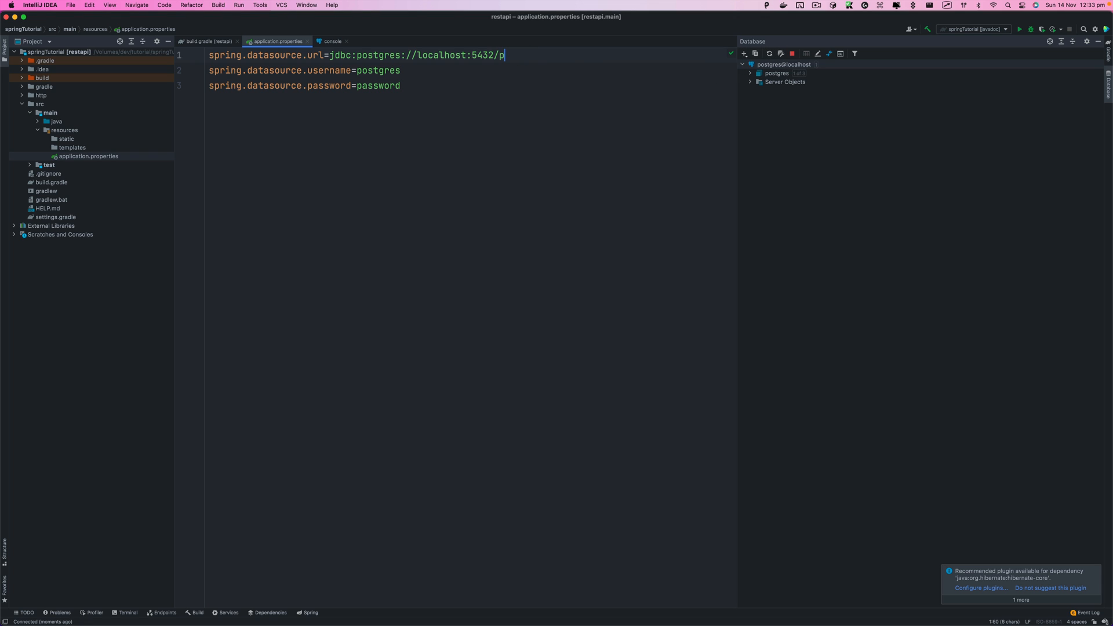
pyautogui.write('ostgres')
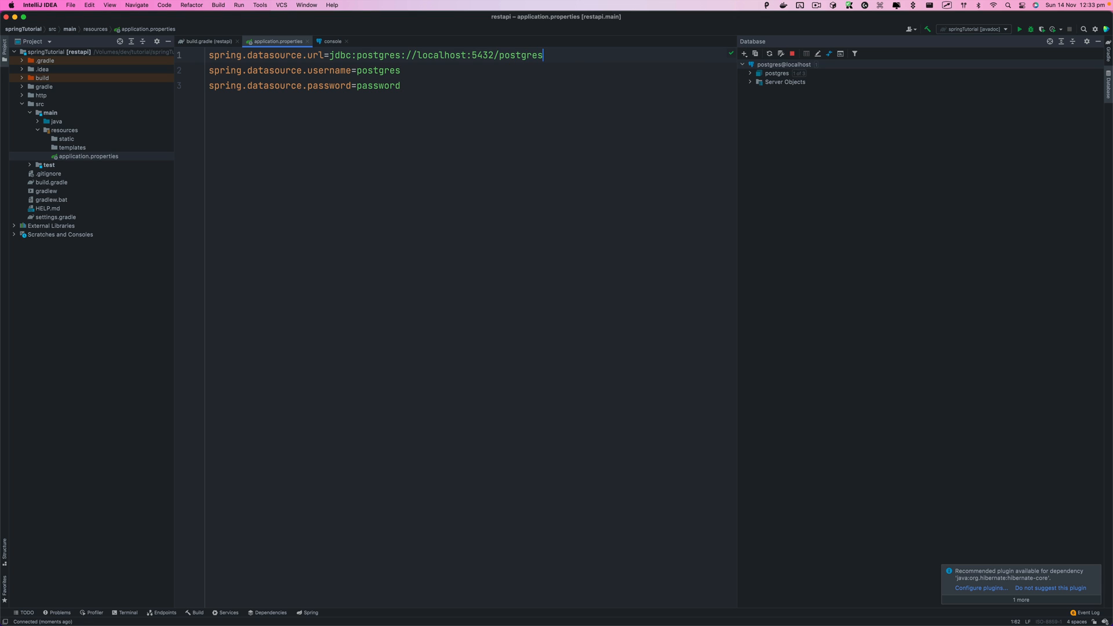
pyautogui.click(400, 85)
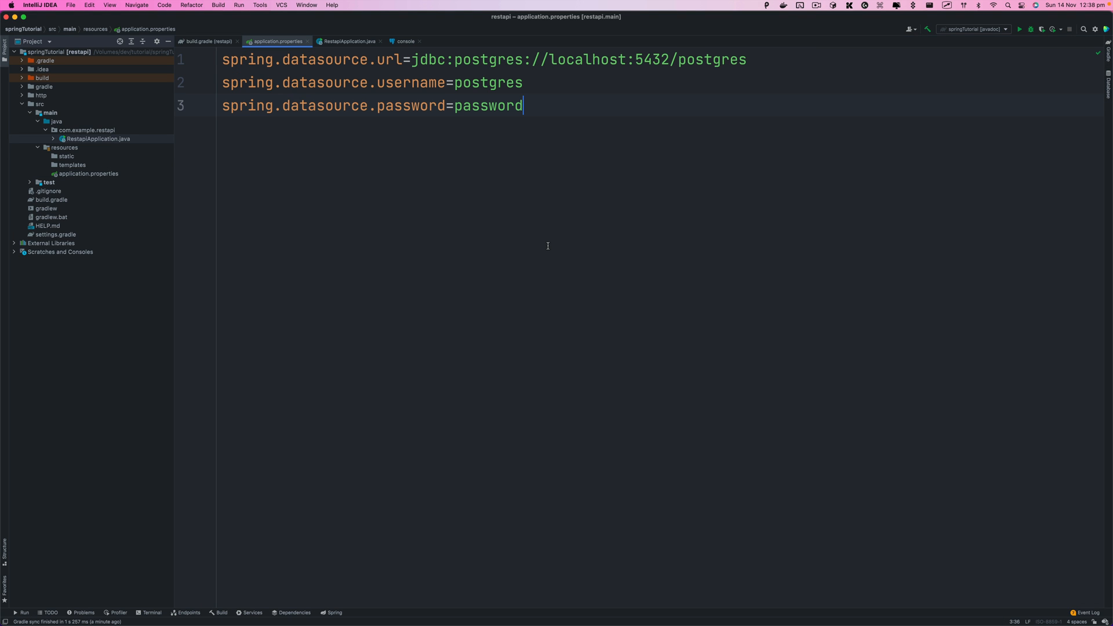
pyautogui.moveTo(442, 117)
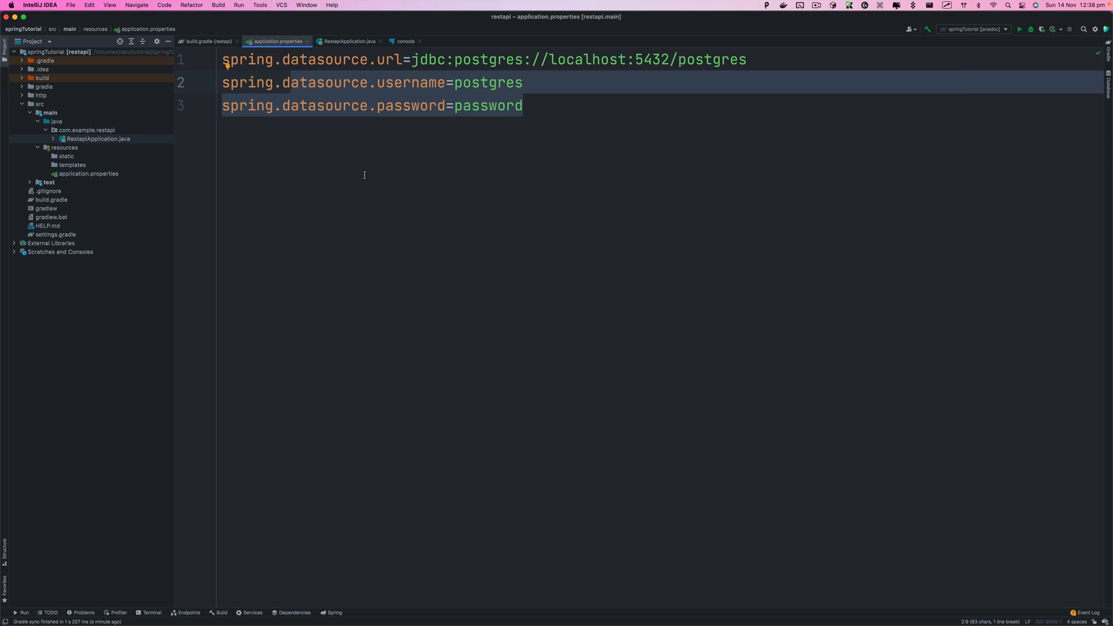
pyautogui.moveTo(475, 154)
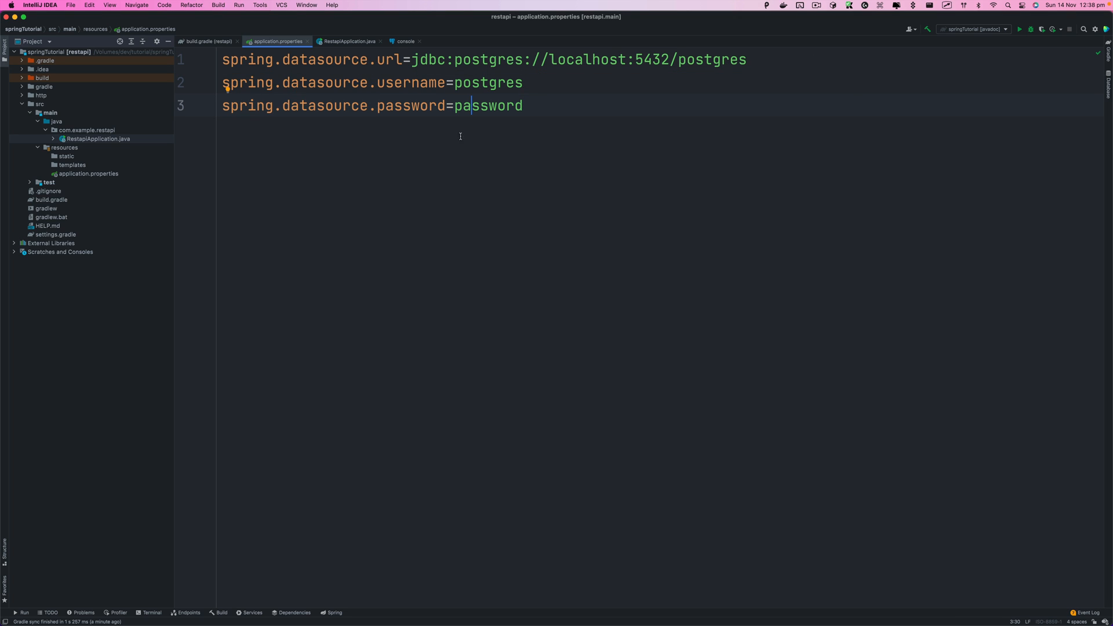
pyautogui.moveTo(364, 149)
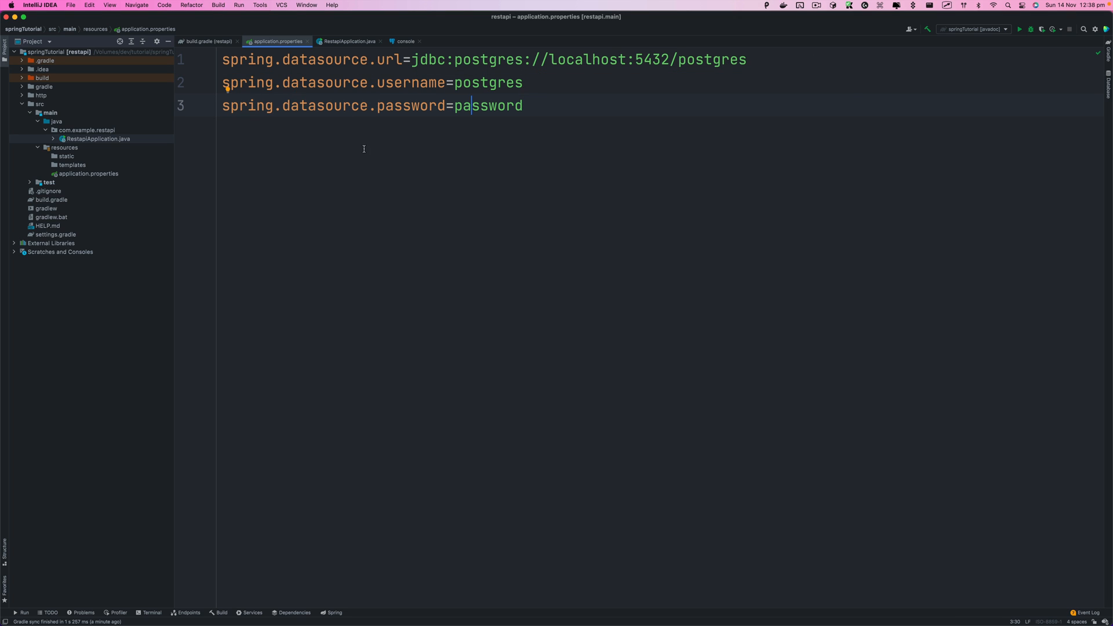
pyautogui.moveTo(368, 152)
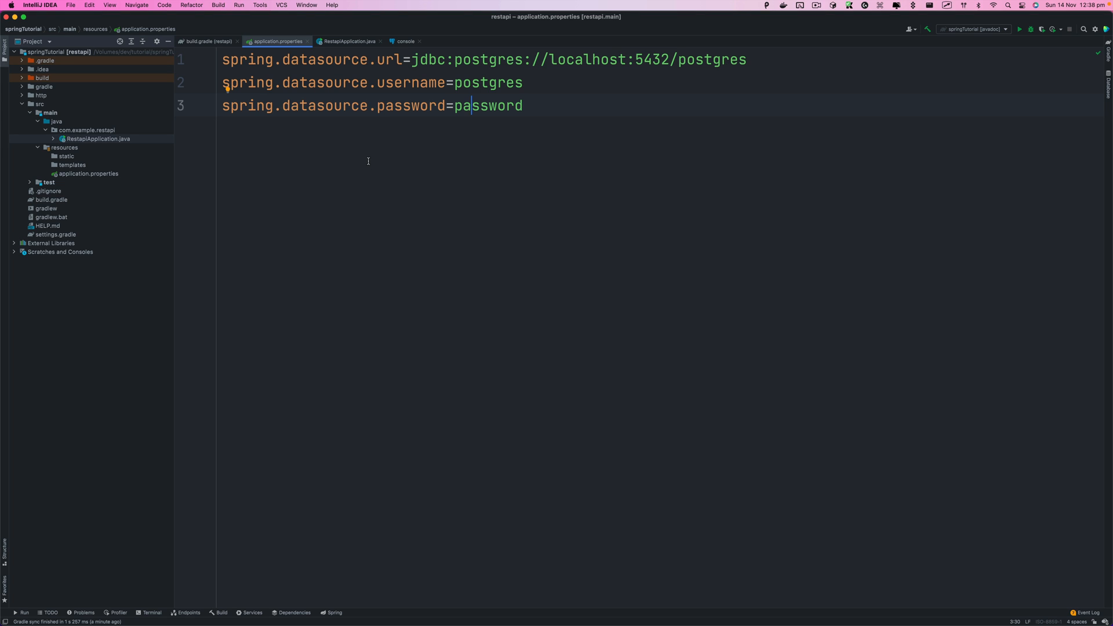
pyautogui.moveTo(334, 139)
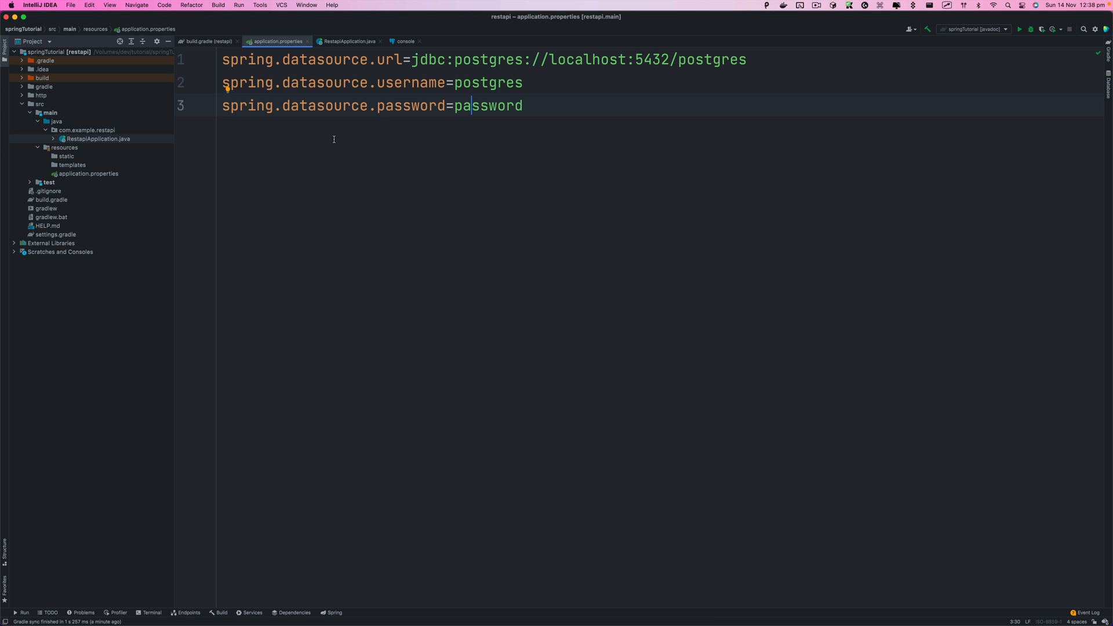